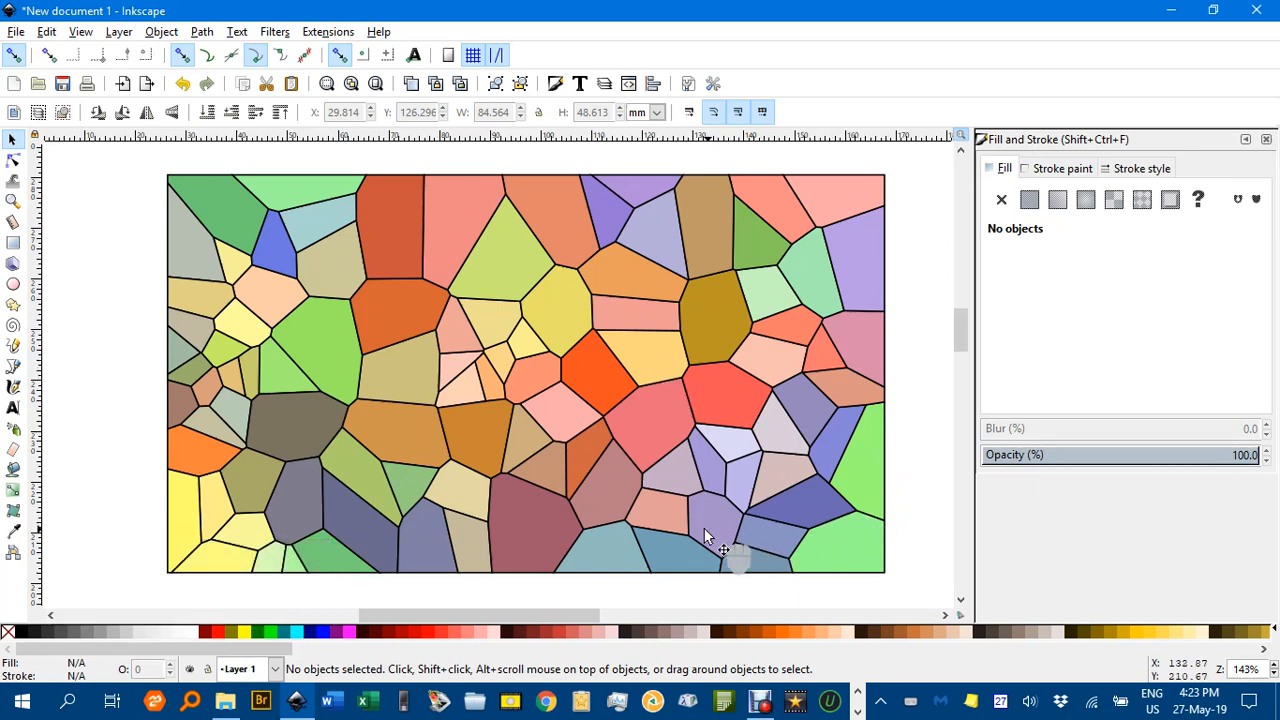
{"action": "mouse_move", "coordinate": [280, 380]}
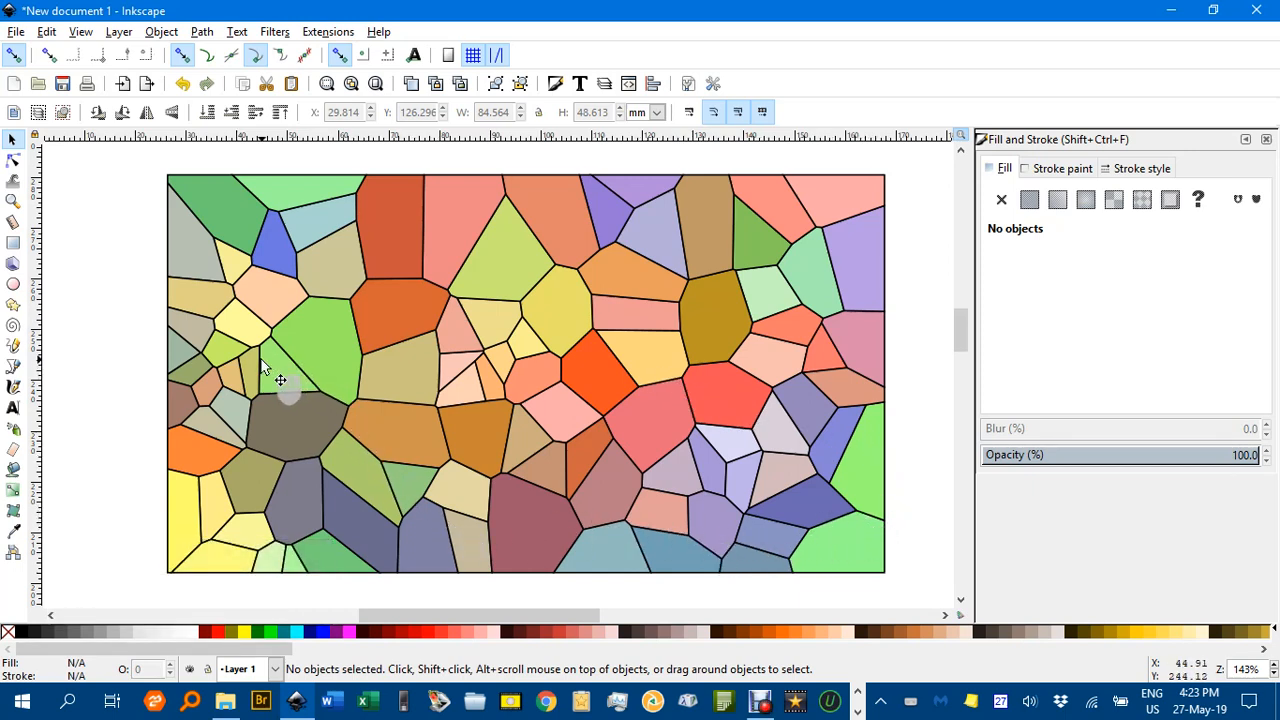
{"action": "mouse_move", "coordinate": [295, 155]}
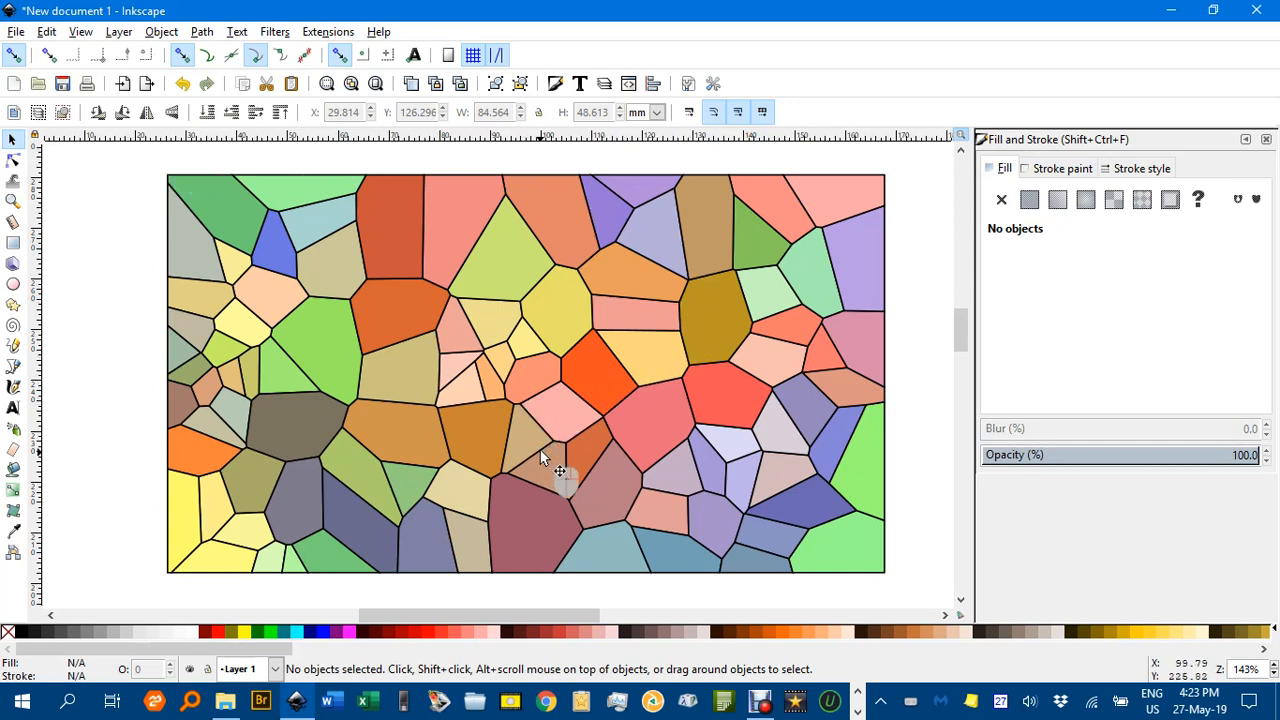
{"action": "mouse_move", "coordinate": [608, 405]}
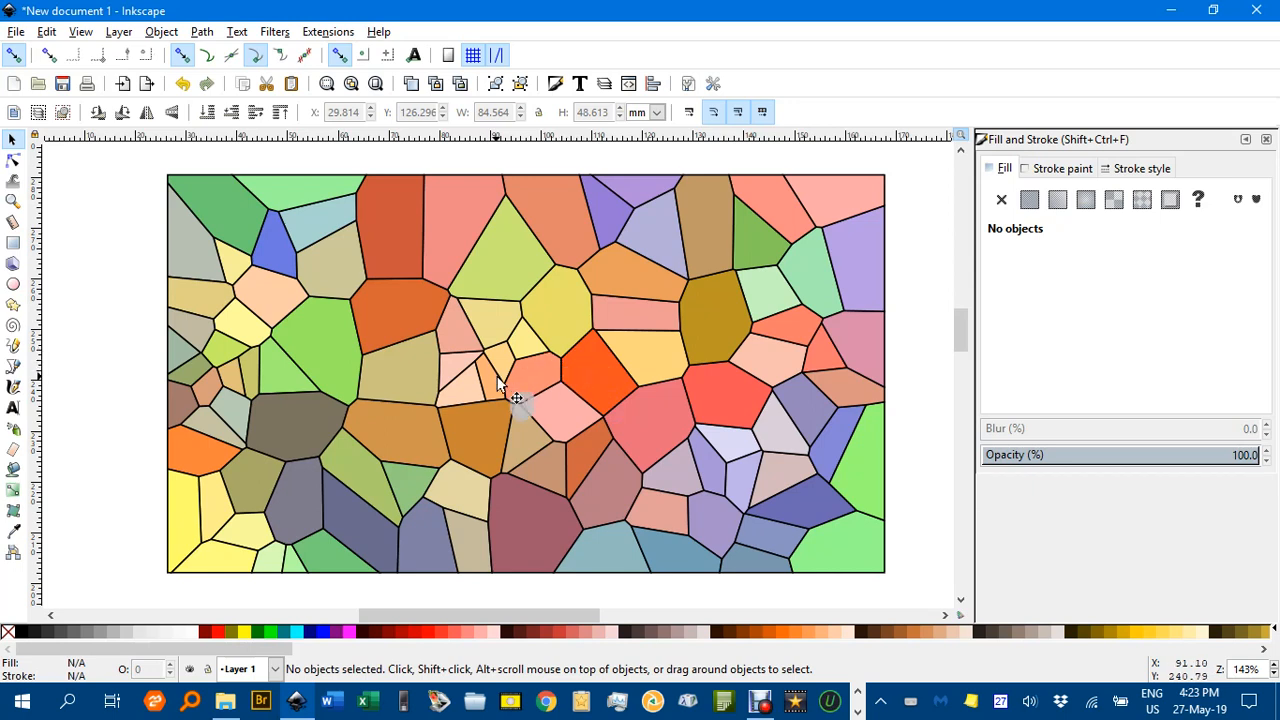
{"action": "mouse_move", "coordinate": [658, 486]}
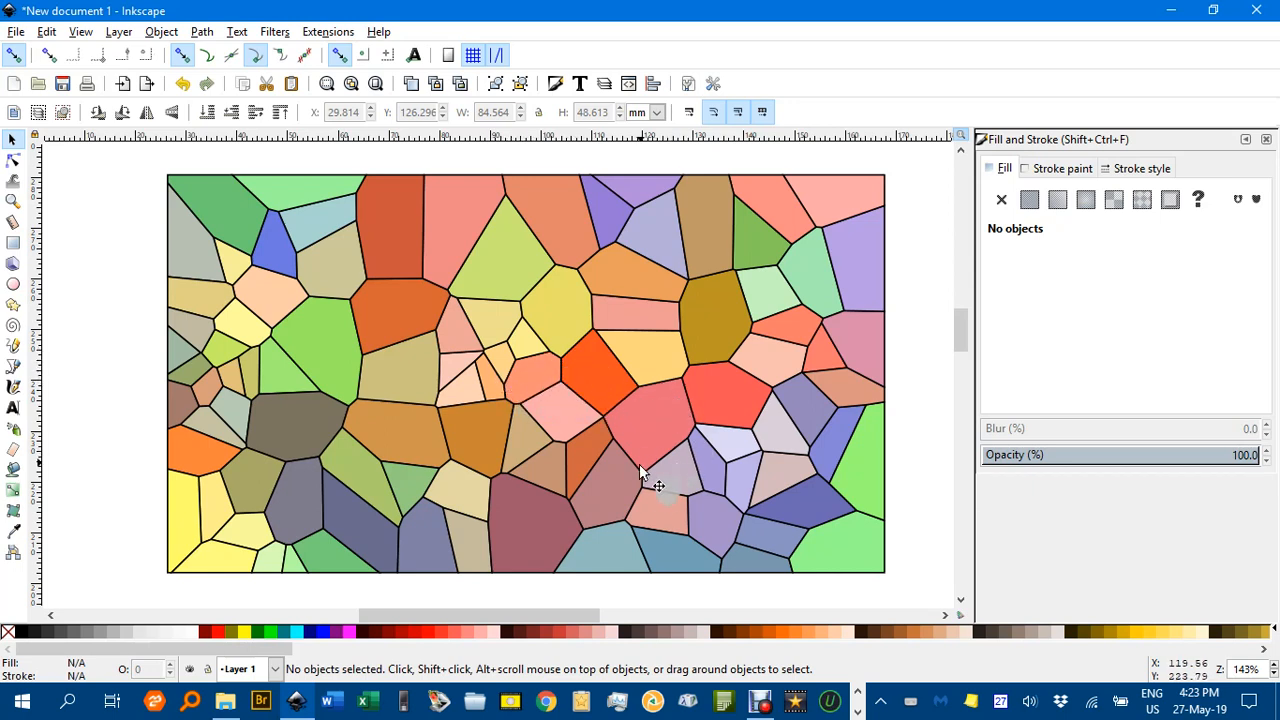
Draw a small white square, about 9.24 mm per side, and select it
{"action": "scroll", "scroll_direction": "down", "scroll_amount": 3}
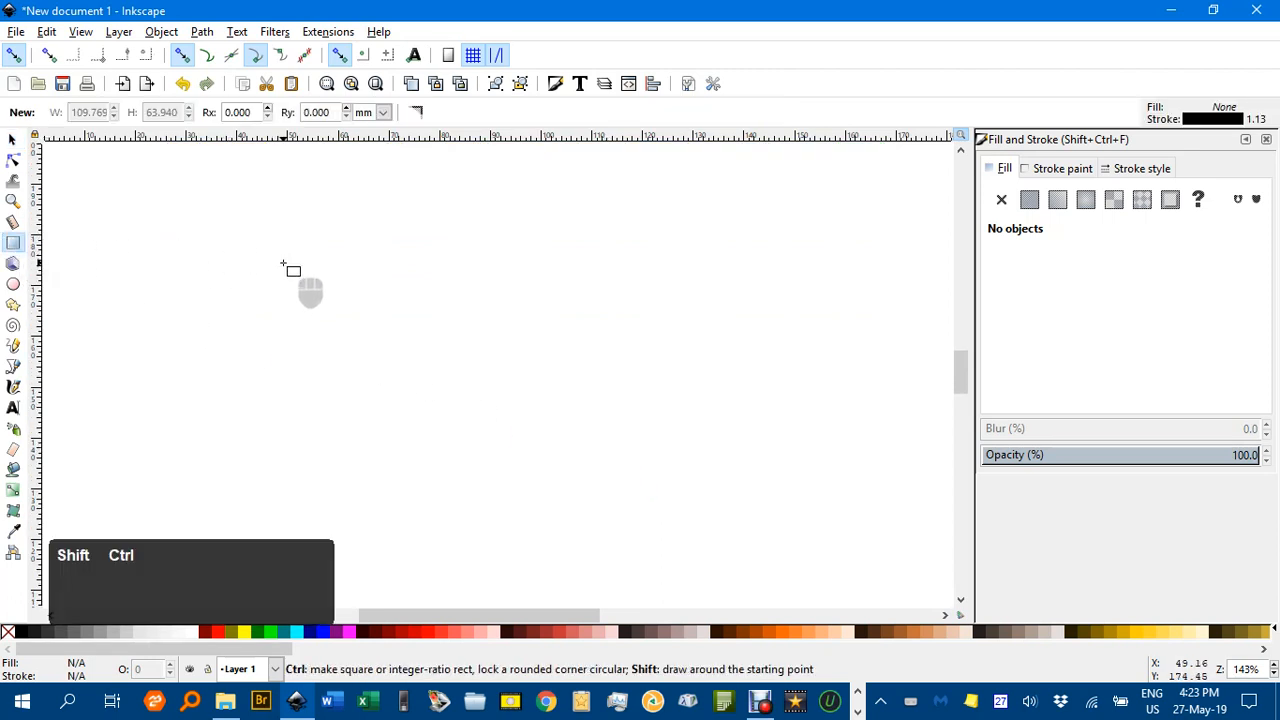
{"action": "left_click_drag", "start_coordinate": [292, 268], "coordinate": [315, 291]}
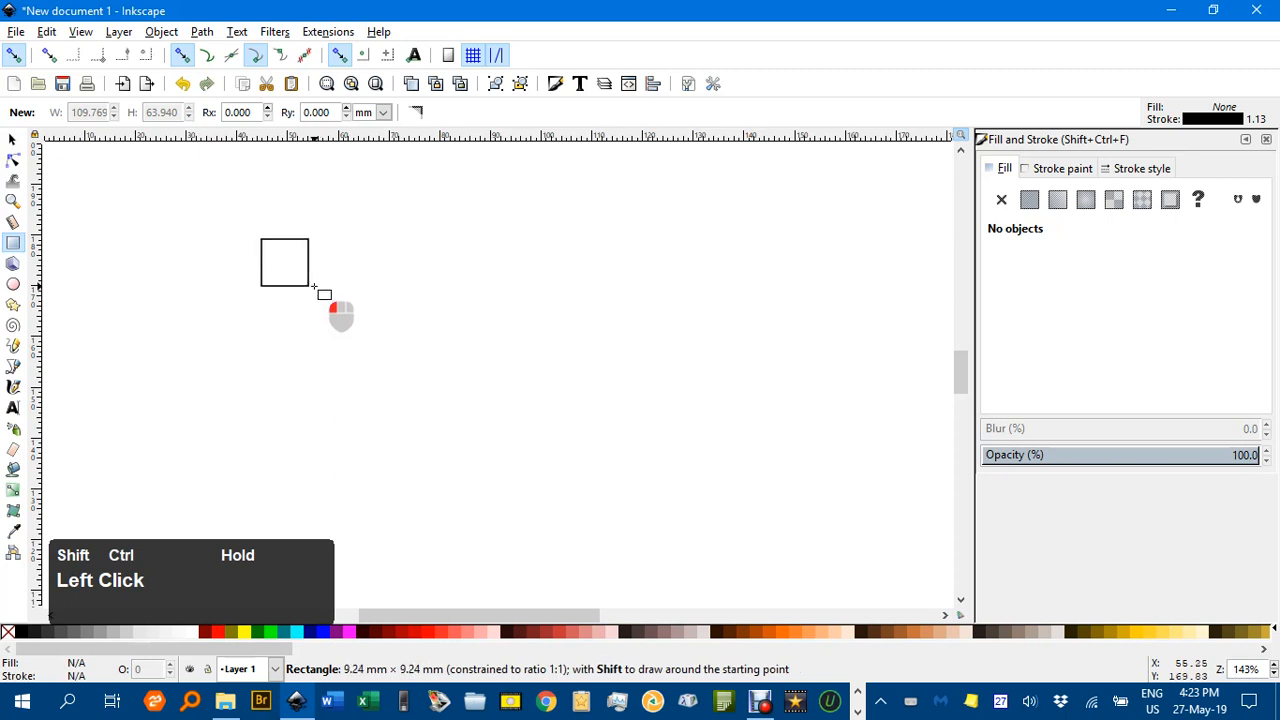
{"action": "left_click", "coordinate": [197, 632]}
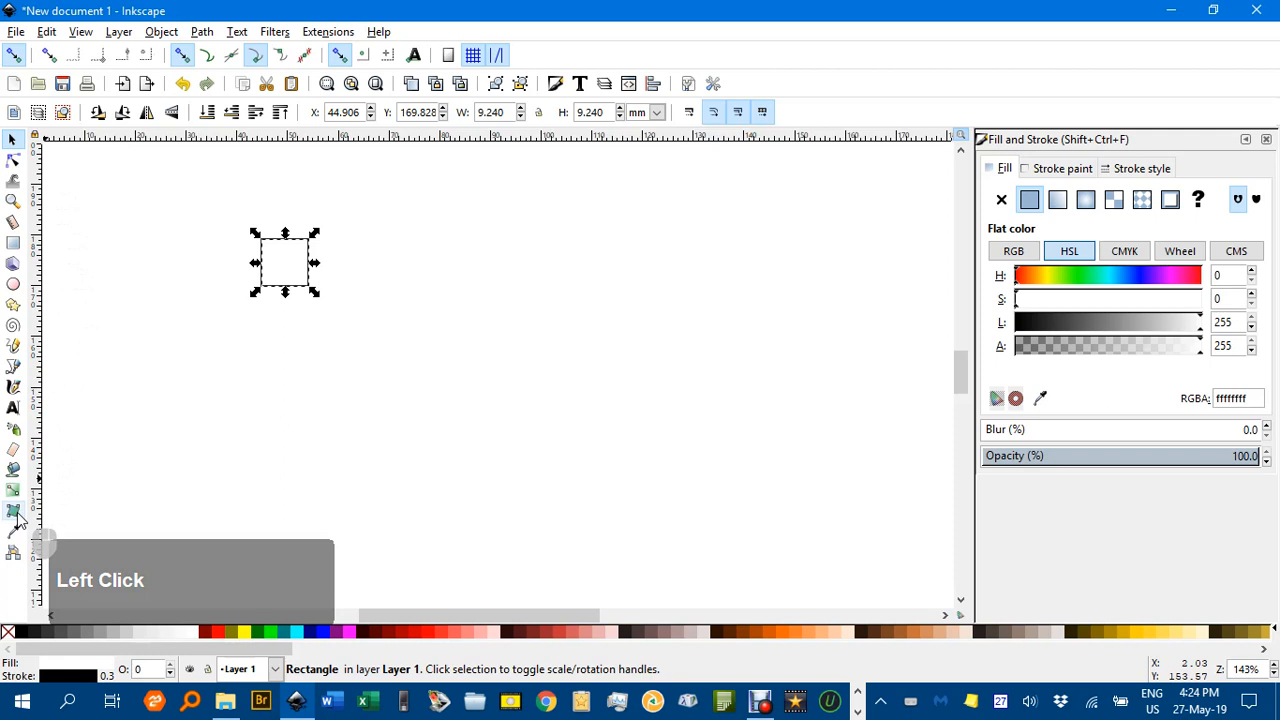
Spray thirteen variously rotated copies of the square across the canvas
{"action": "left_click", "coordinate": [13, 510]}
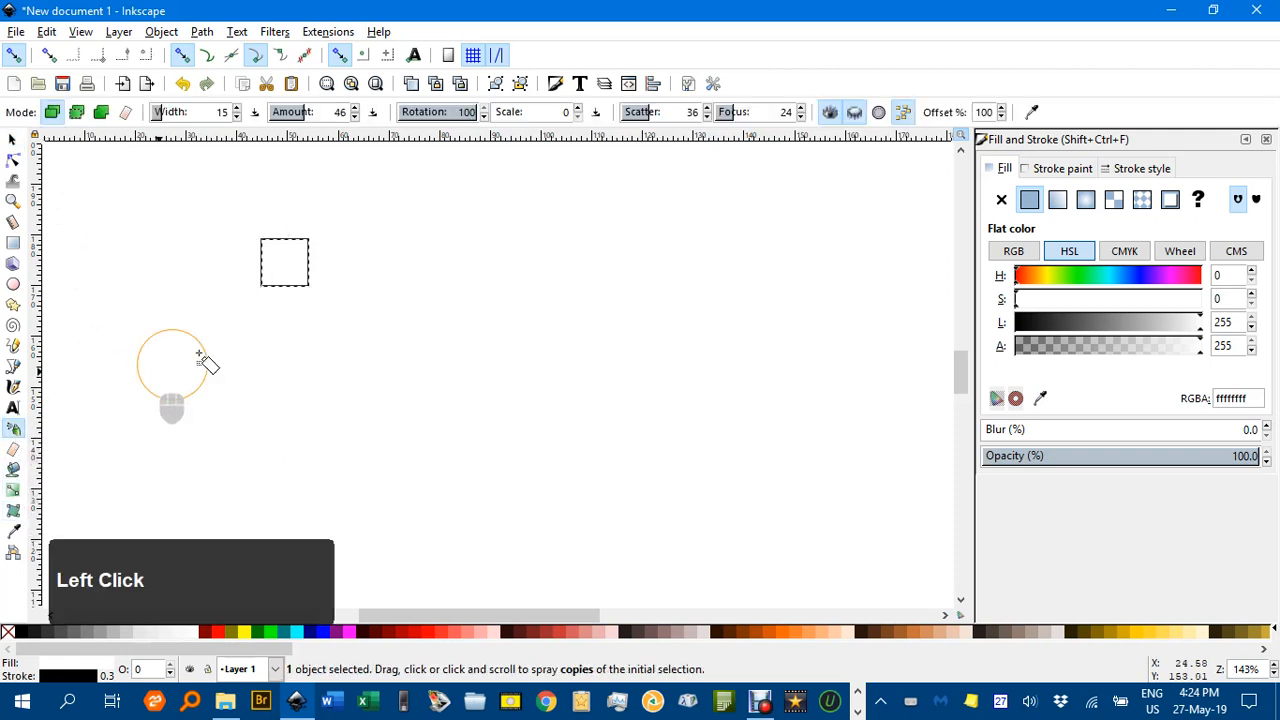
{"action": "left_click_drag", "start_coordinate": [175, 360], "coordinate": [625, 300]}
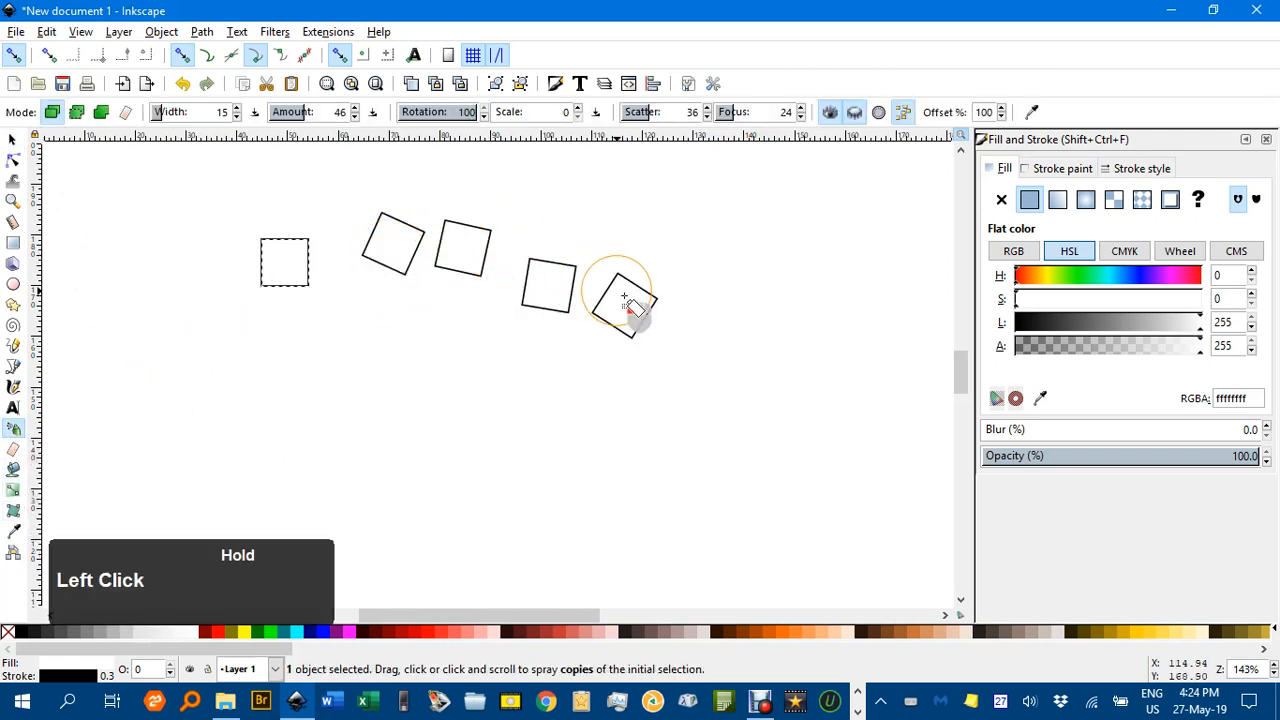
{"action": "left_click_drag", "start_coordinate": [625, 300], "coordinate": [345, 295]}
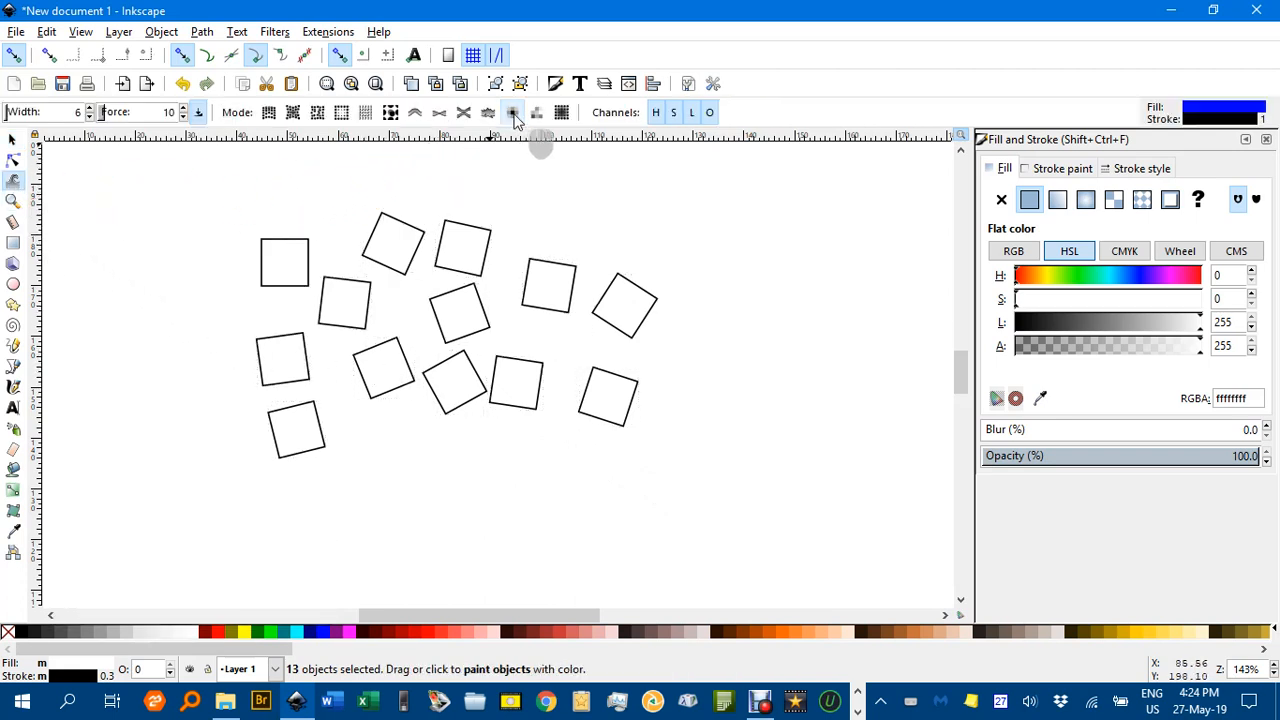
{"action": "mouse_move", "coordinate": [513, 112]}
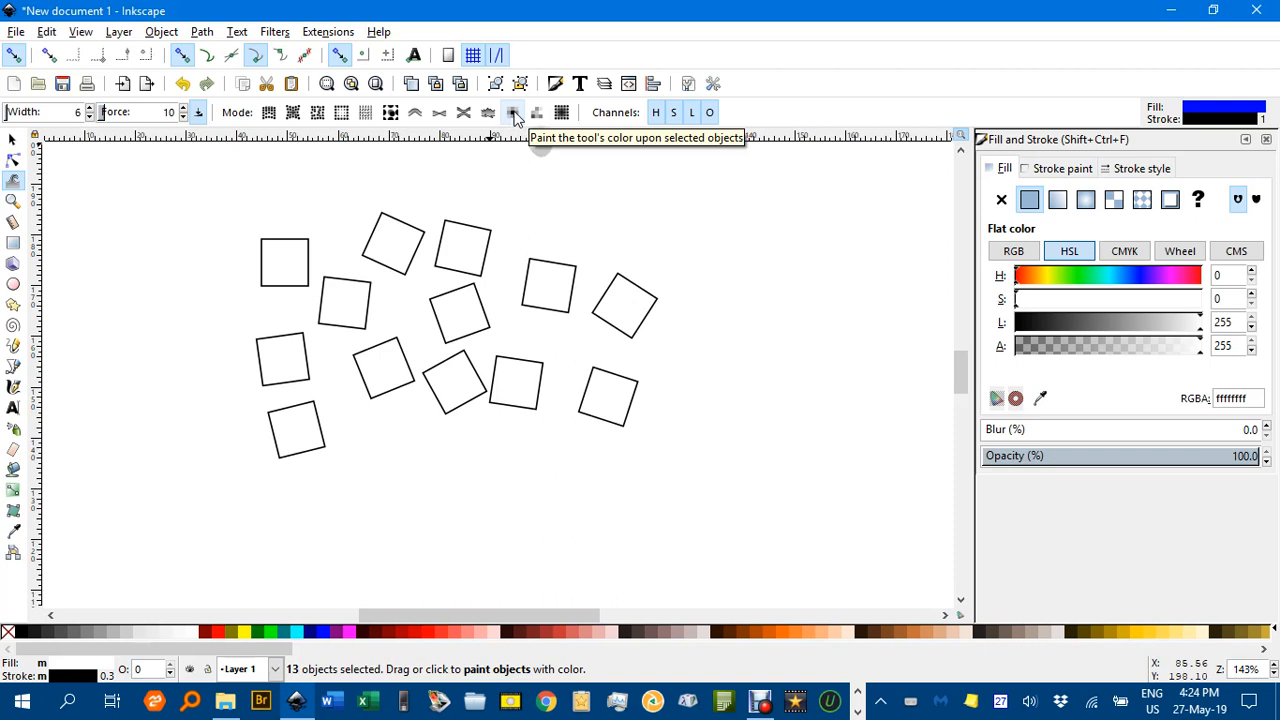
{"action": "mouse_move", "coordinate": [260, 127]}
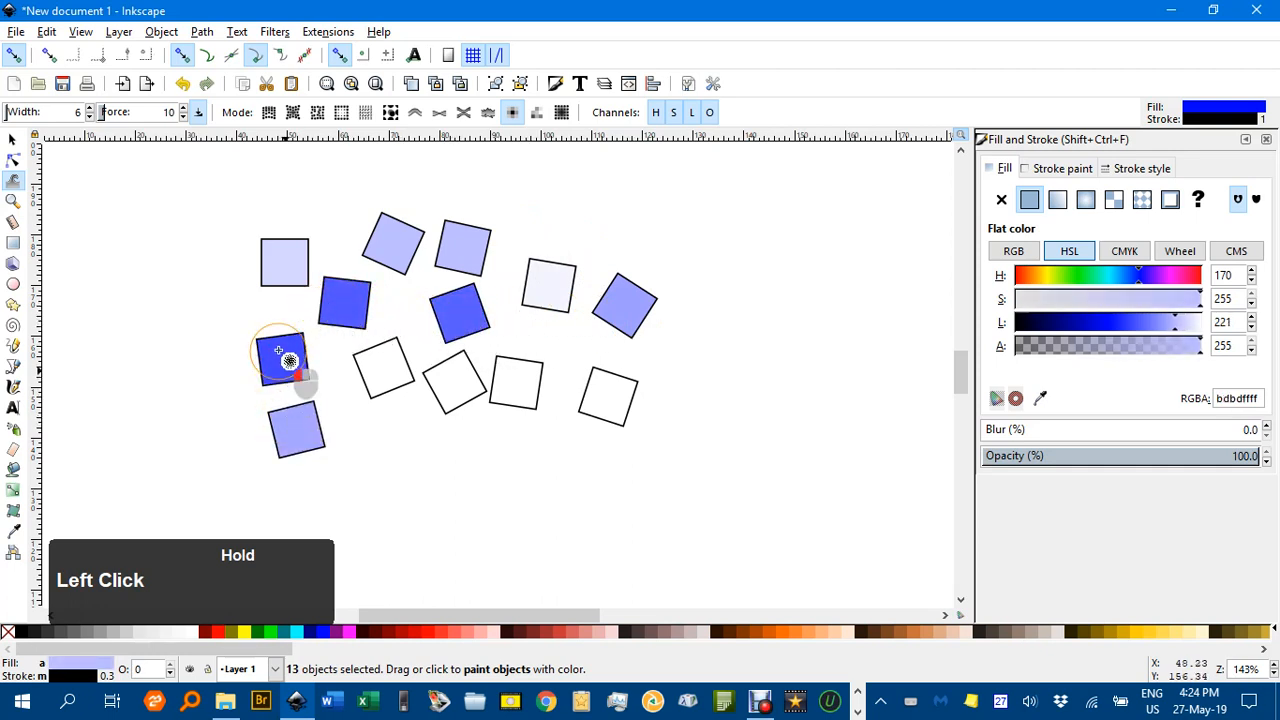
Brush blue shades, from pale lavender to deep blue, over the thirteen squares
{"action": "left_click_drag", "start_coordinate": [290, 360], "coordinate": [490, 390]}
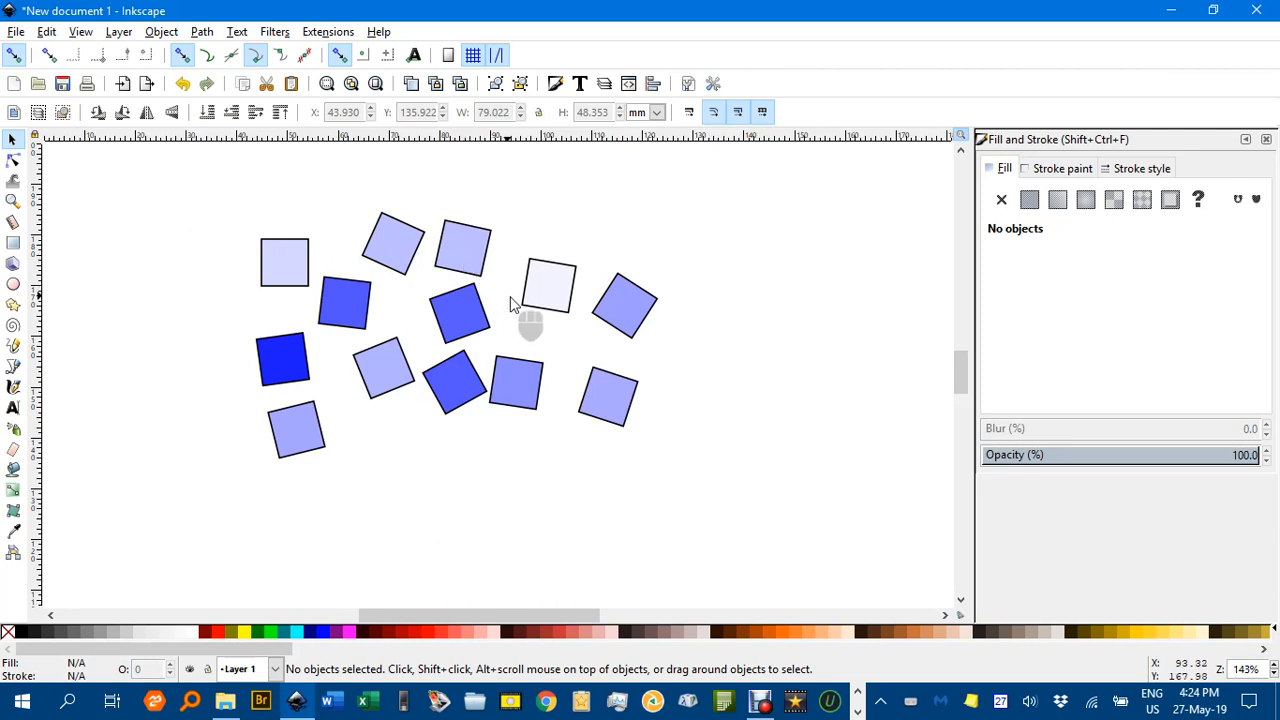
{"action": "mouse_move", "coordinate": [605, 358]}
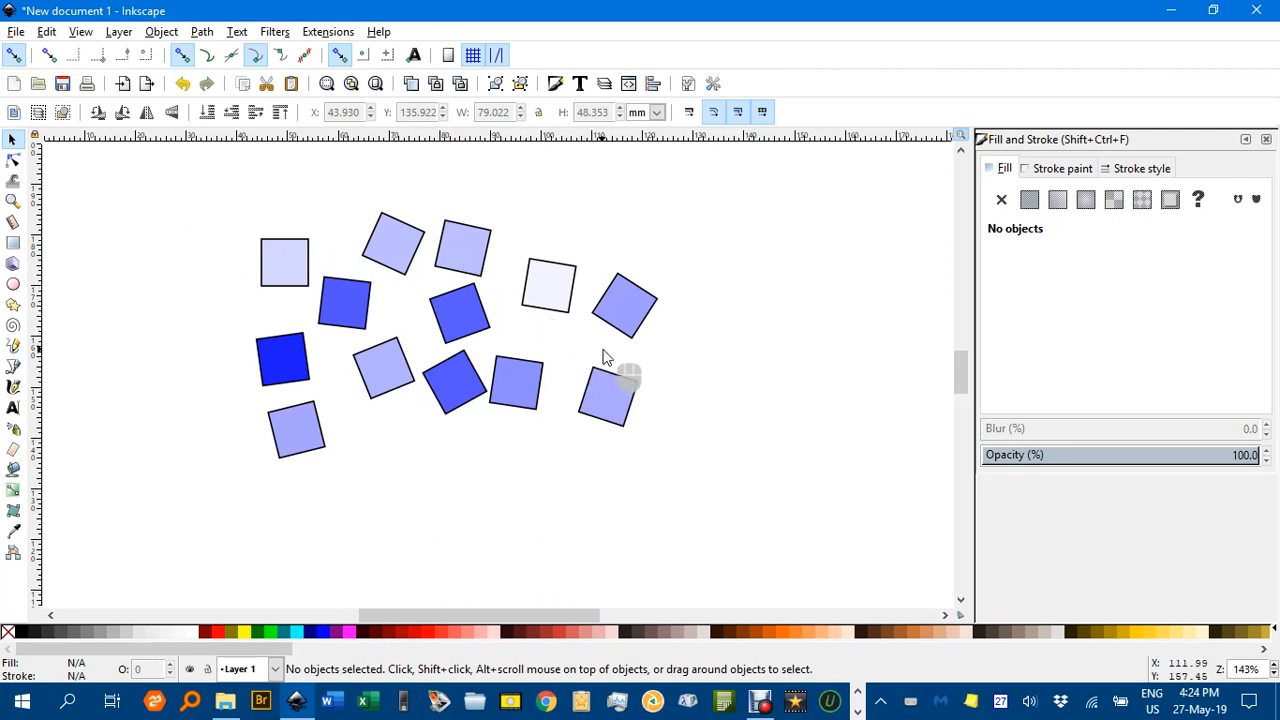
Draw a roughly 125 by 69 mm rectangle with a black outline and no fill
{"action": "scroll", "scroll_direction": "down", "scroll_amount": 3}
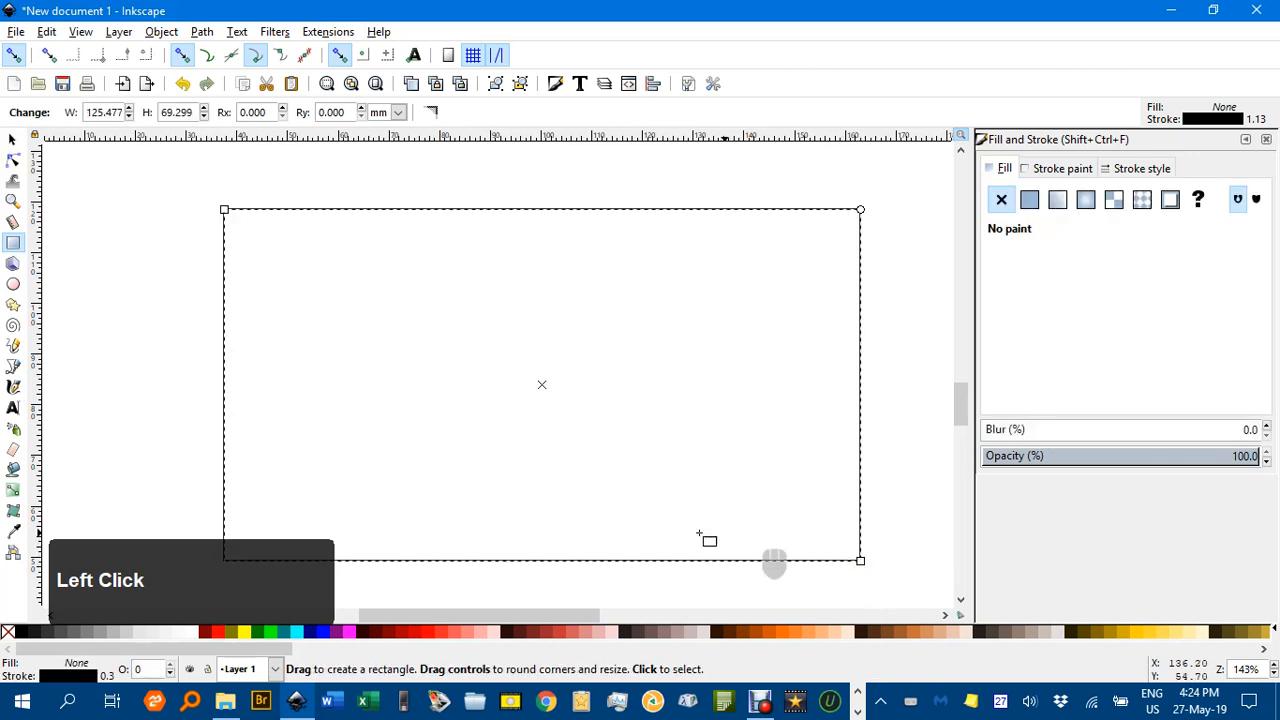
{"action": "left_click", "coordinate": [195, 632]}
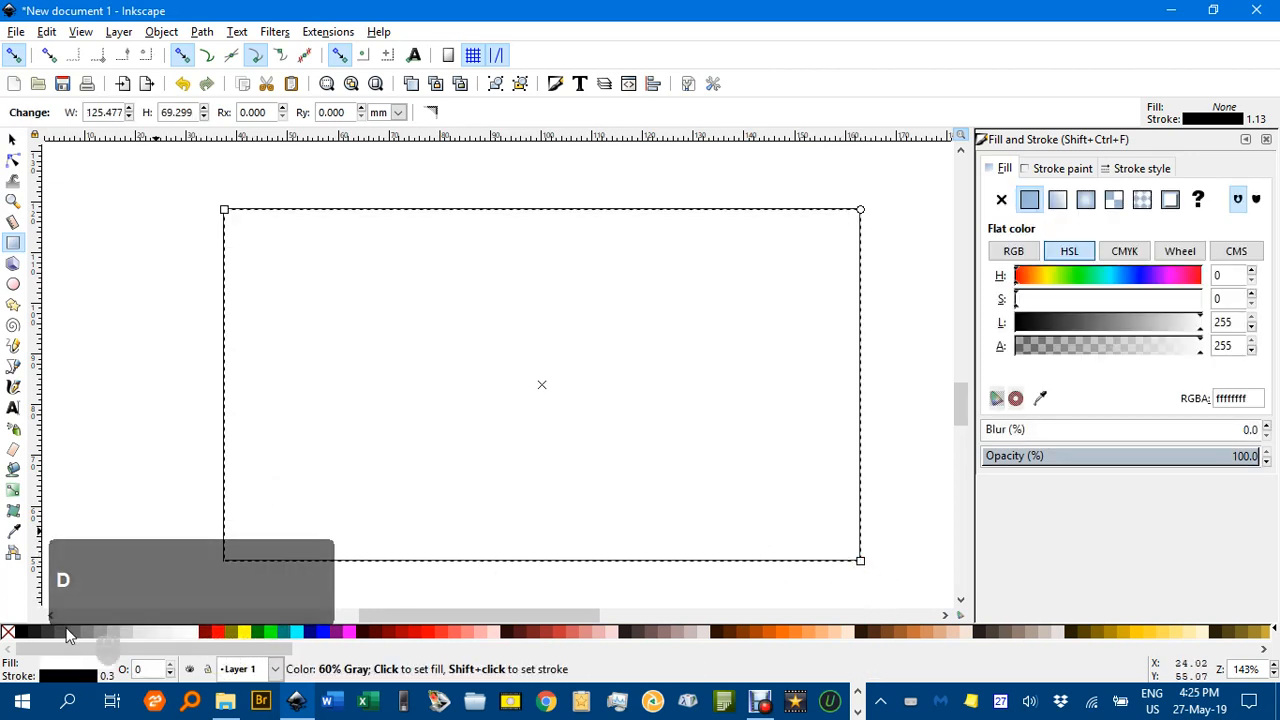
{"action": "left_click", "coordinate": [1001, 199]}
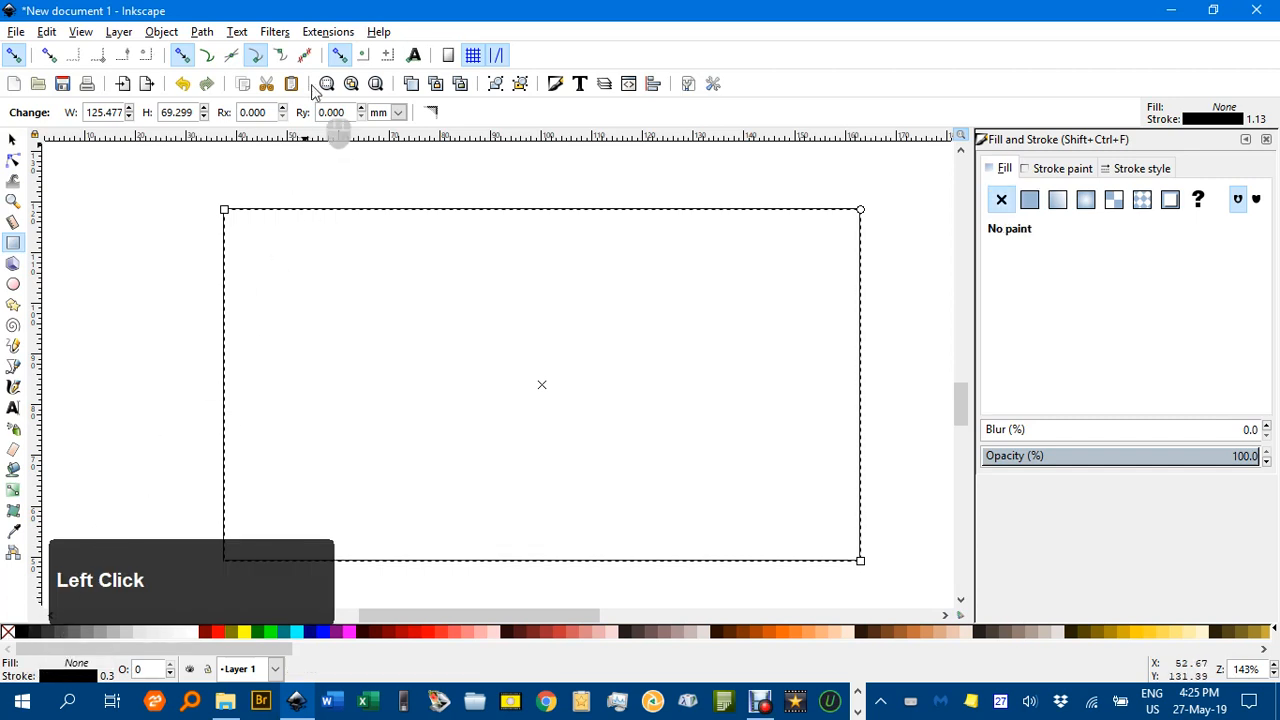
{"action": "left_click", "coordinate": [328, 31]}
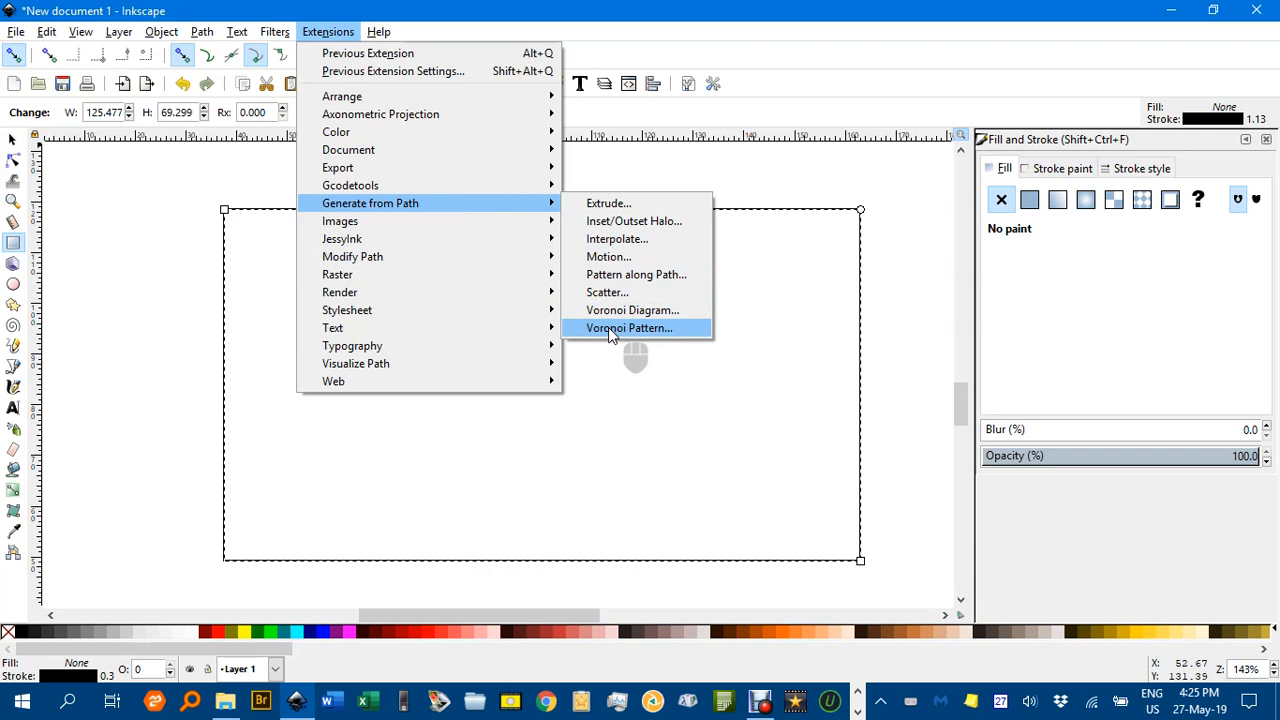
Apply Voronoi Pattern with 40 px cells and 2 px border, using live preview
{"action": "left_click", "coordinate": [629, 328]}
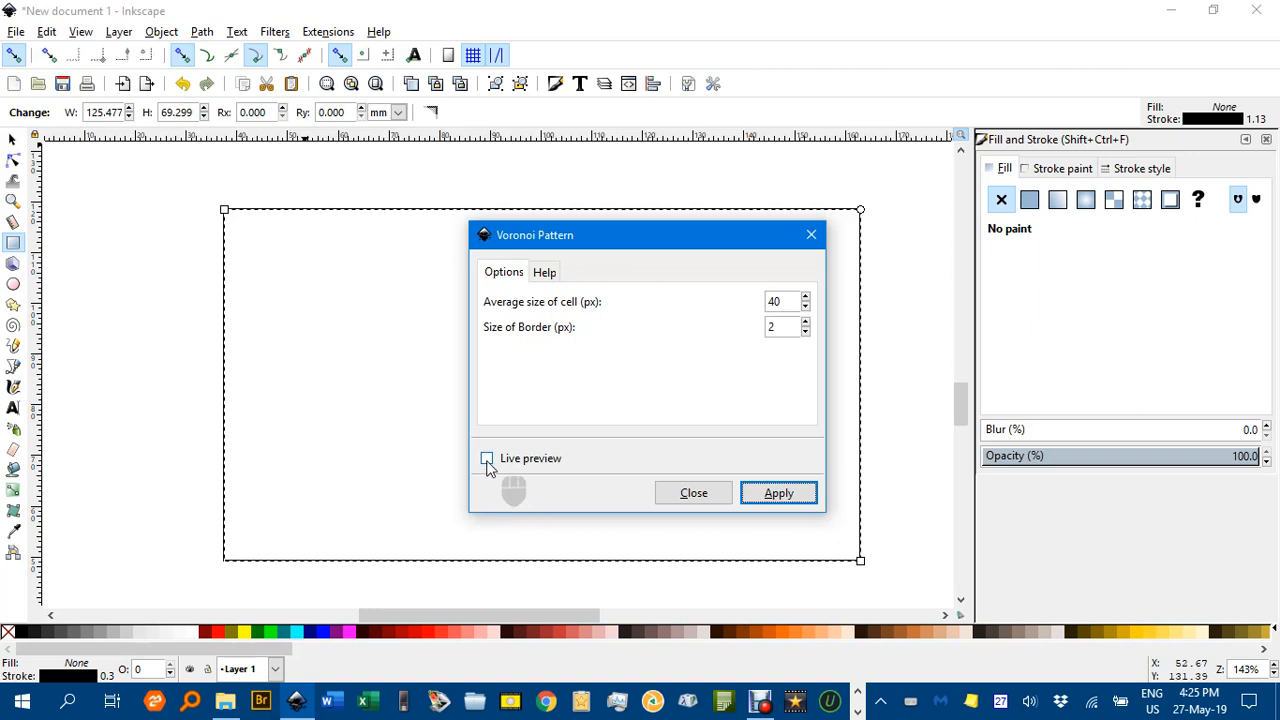
{"action": "left_click", "coordinate": [486, 458]}
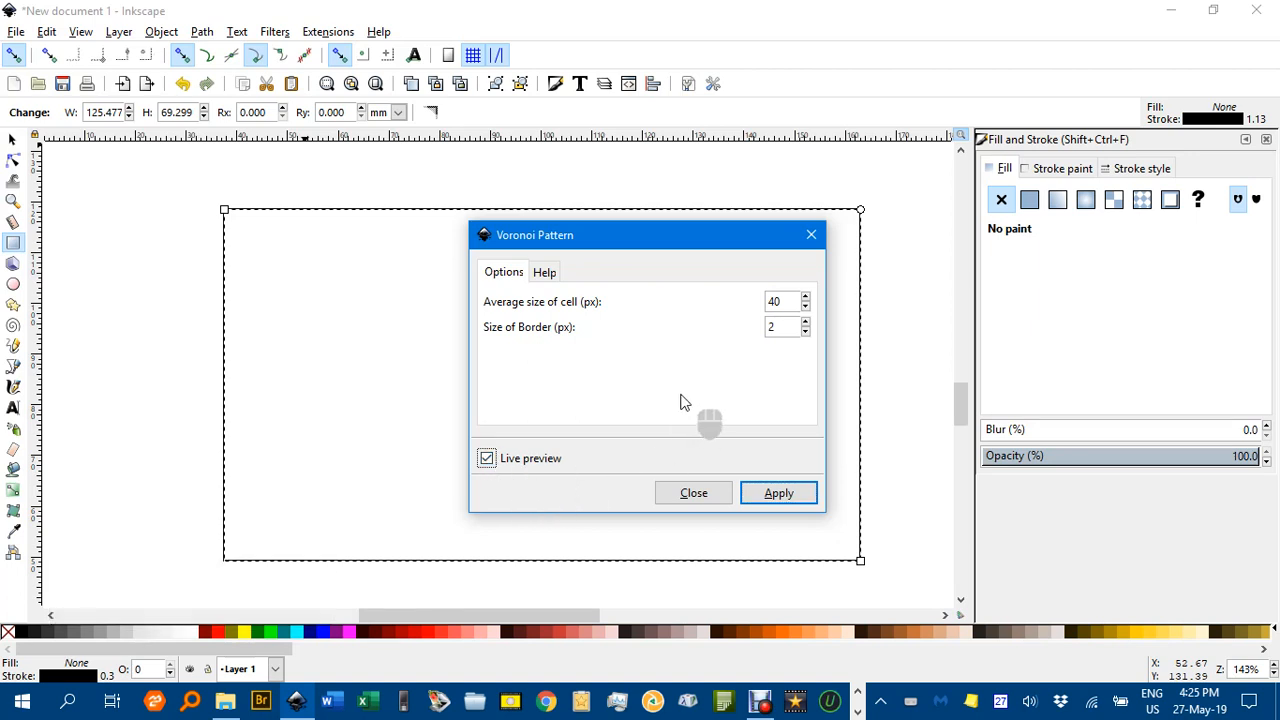
{"action": "mouse_move", "coordinate": [669, 393]}
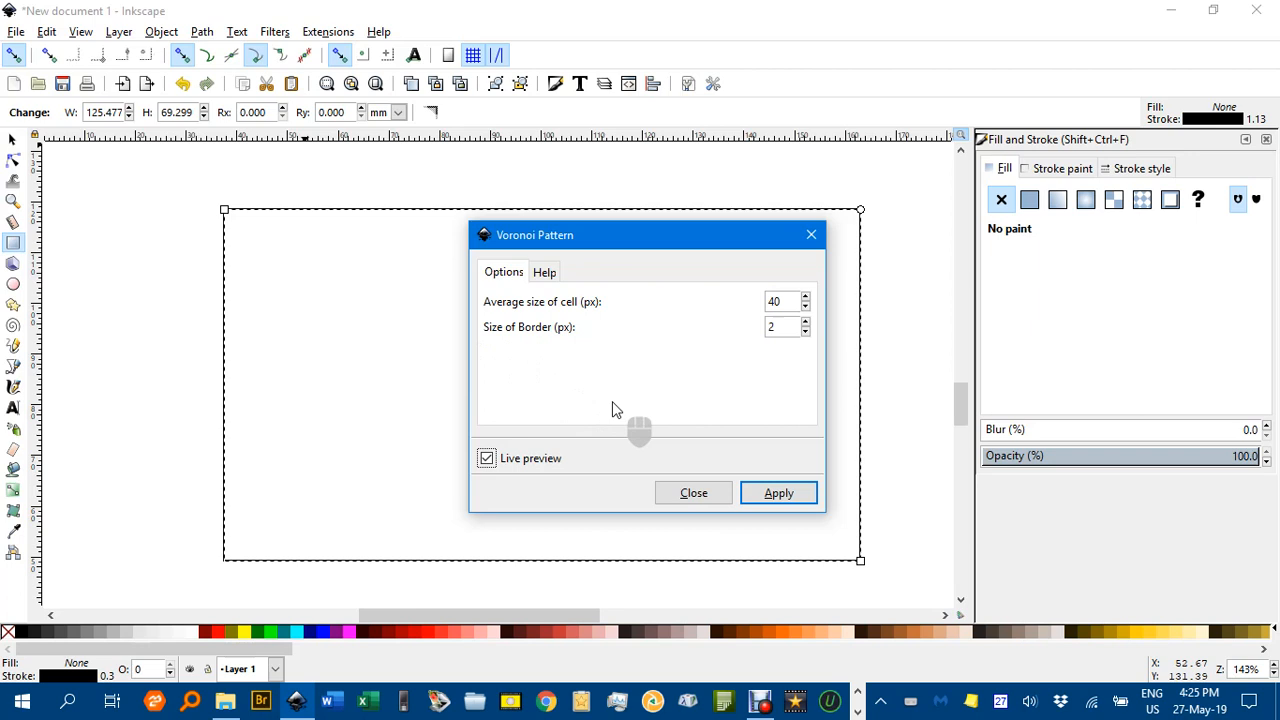
{"action": "mouse_move", "coordinate": [350, 245]}
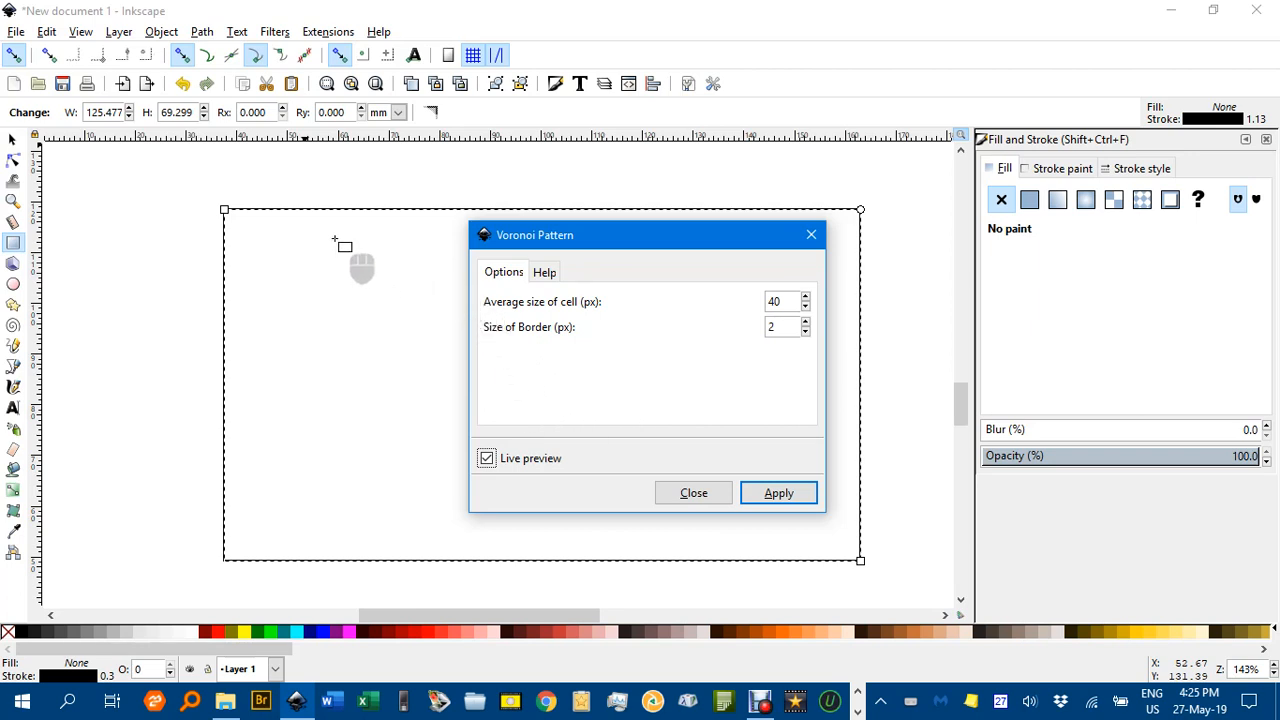
{"action": "mouse_move", "coordinate": [298, 303]}
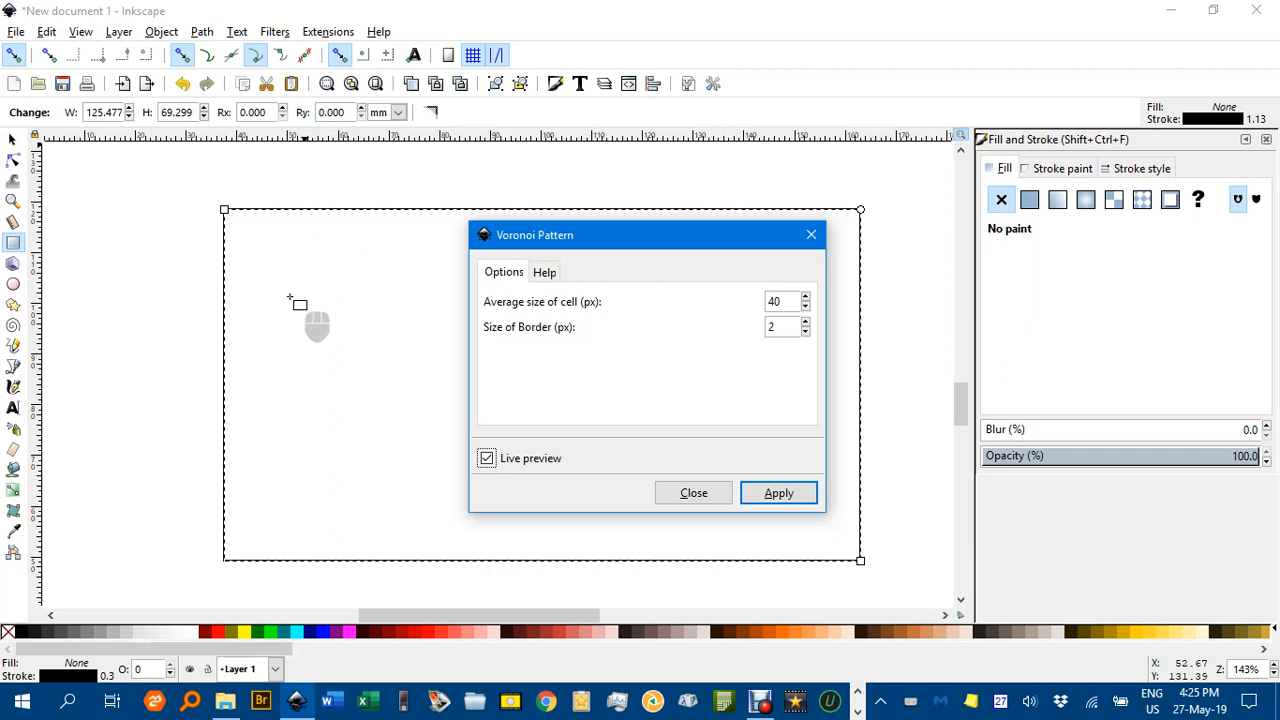
{"action": "mouse_move", "coordinate": [303, 303]}
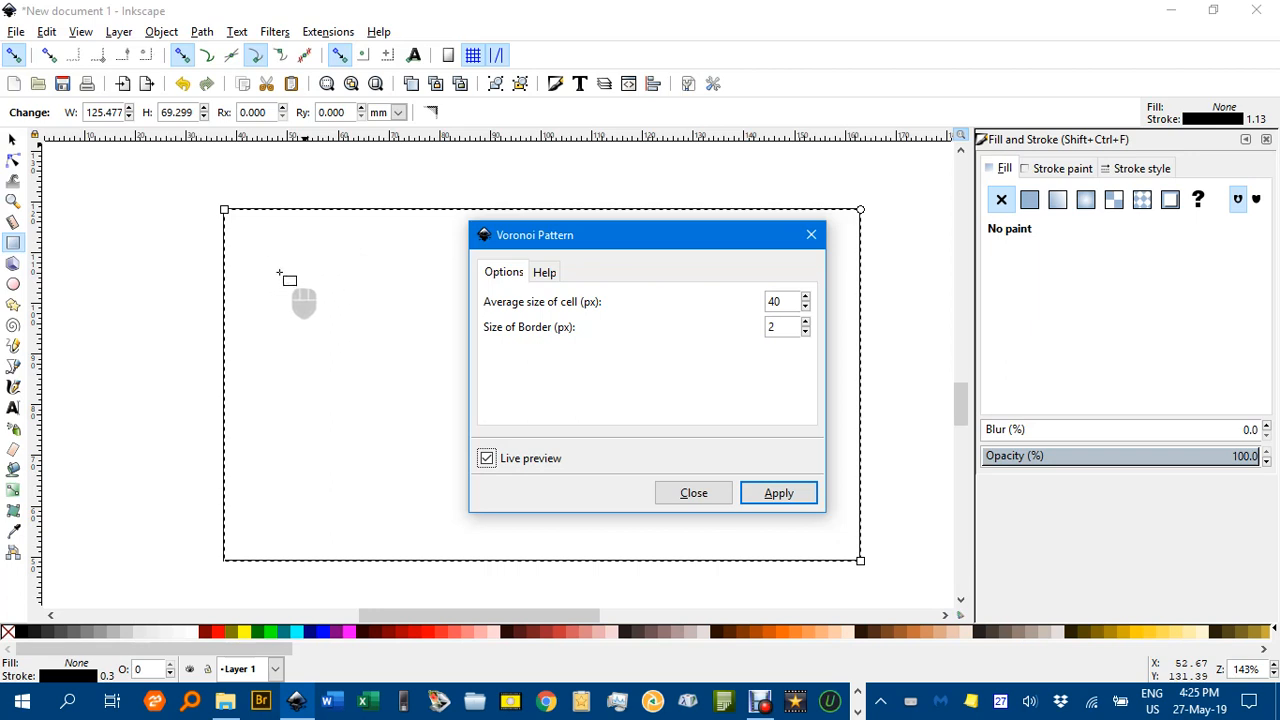
{"action": "mouse_move", "coordinate": [500, 440]}
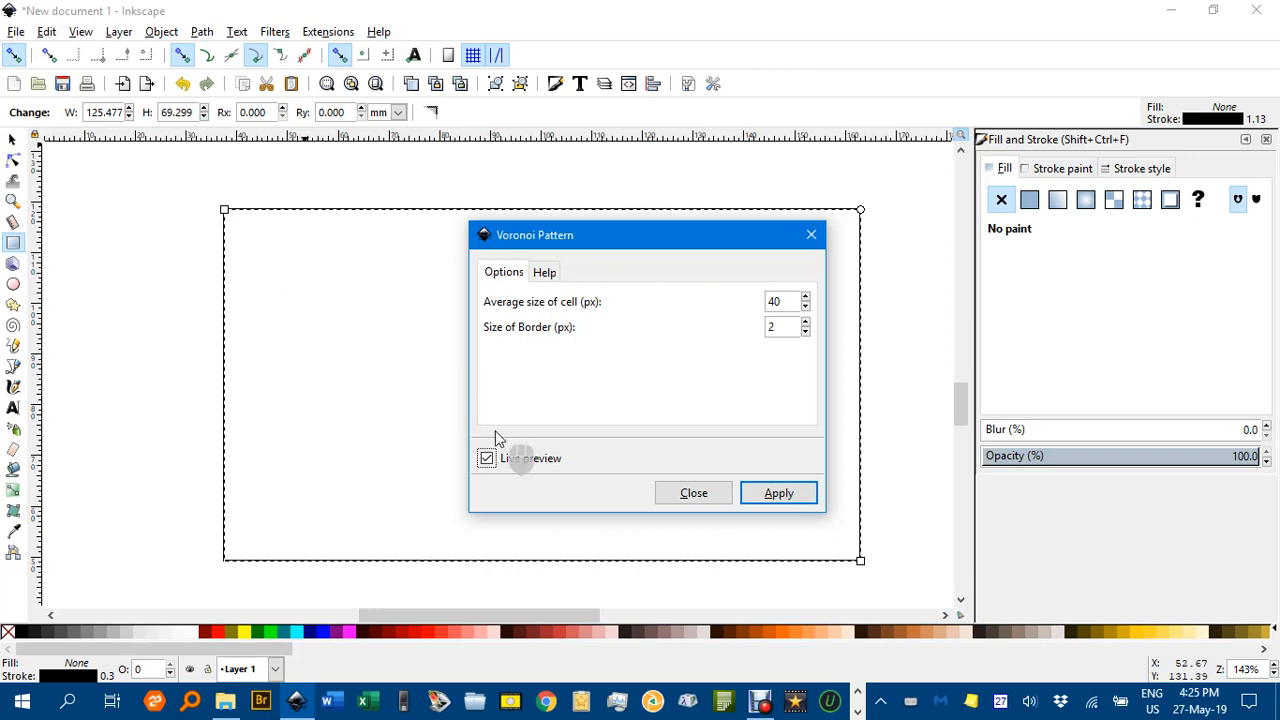
{"action": "mouse_move", "coordinate": [622, 245]}
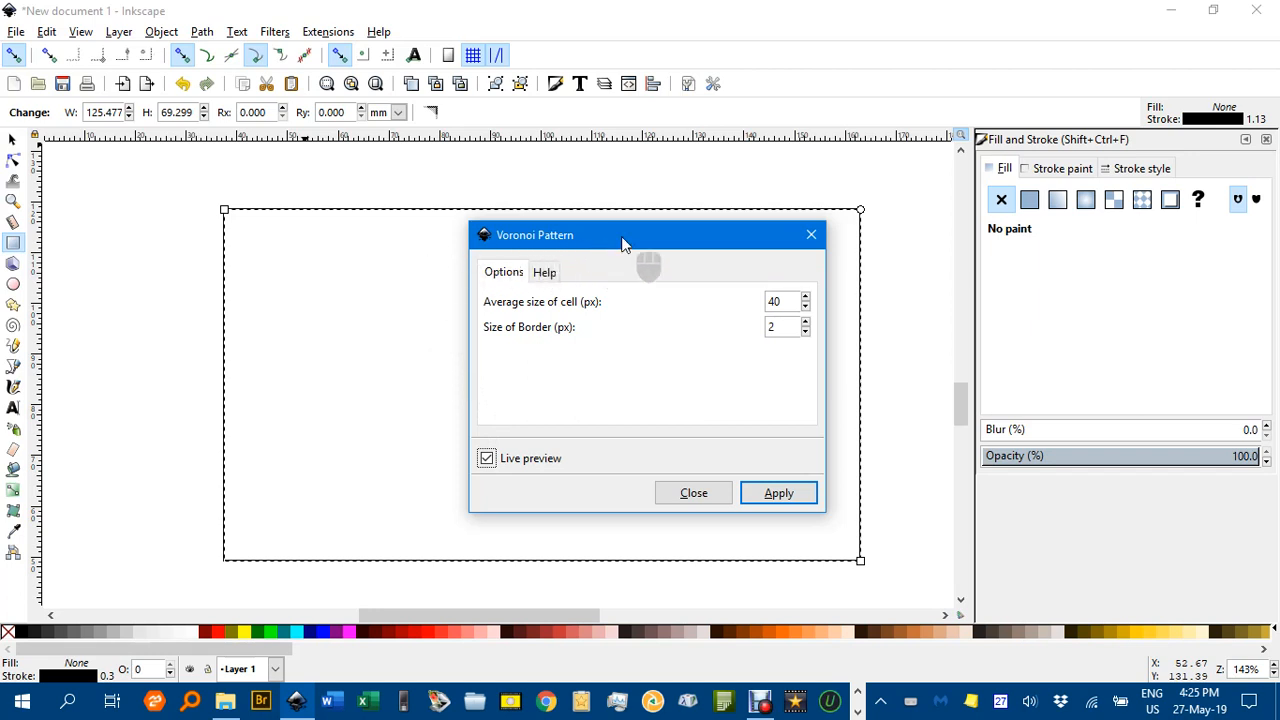
{"action": "mouse_move", "coordinate": [660, 380]}
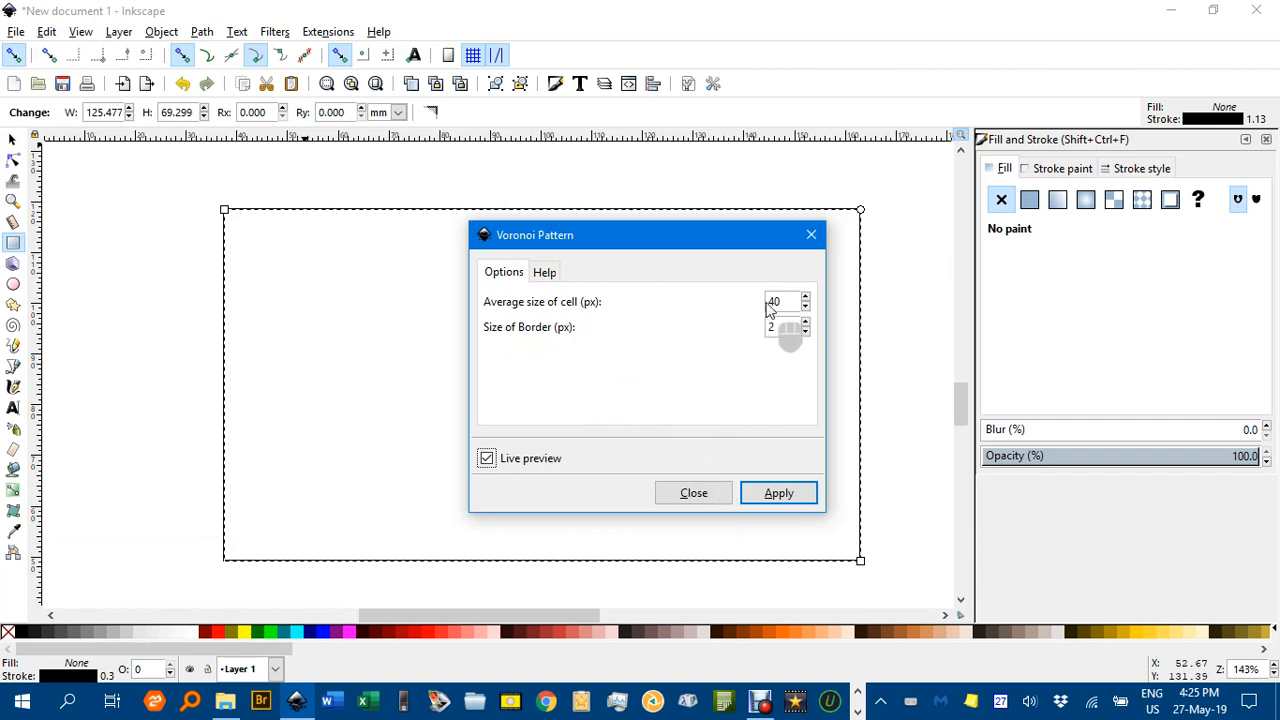
{"action": "left_click", "coordinate": [780, 327]}
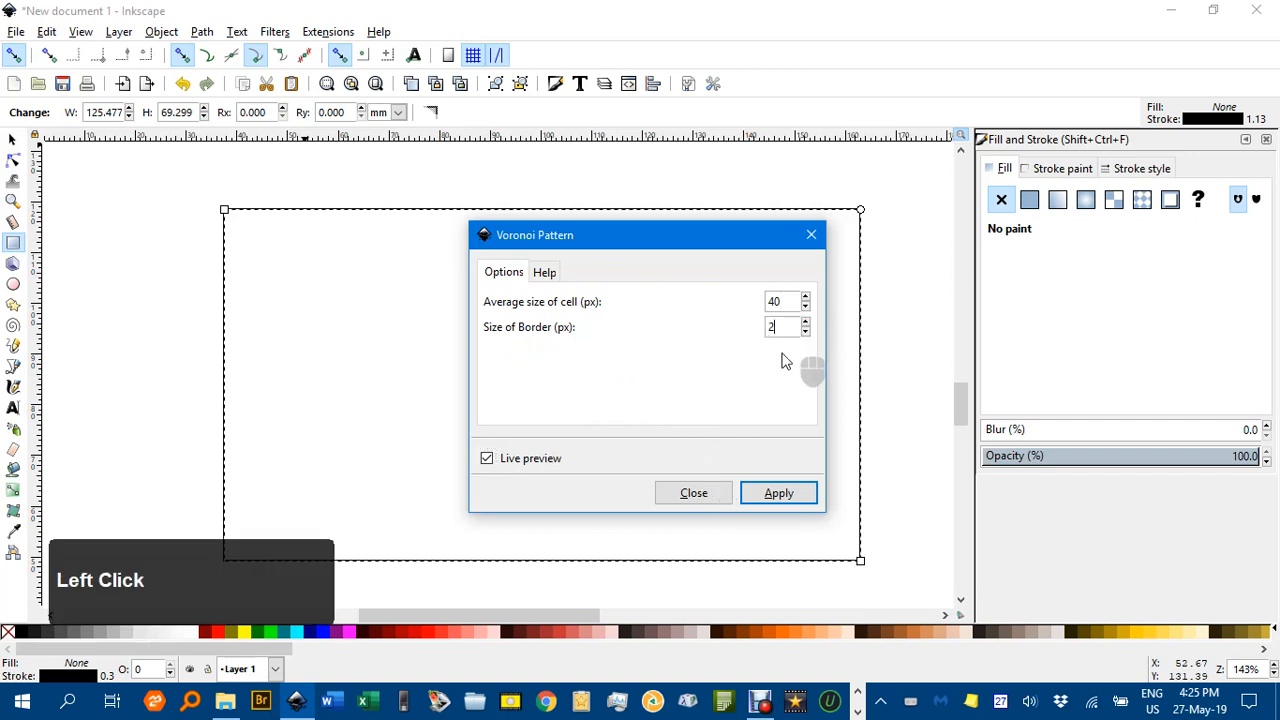
{"action": "left_click", "coordinate": [487, 458]}
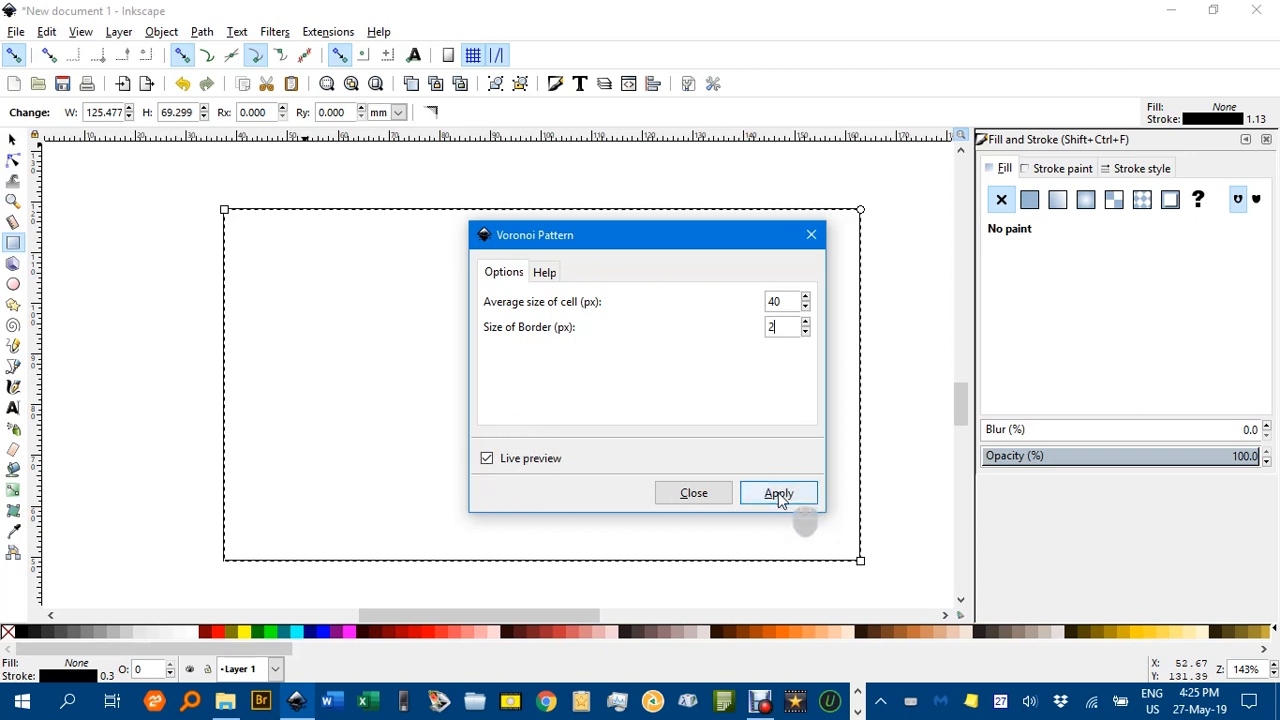
{"action": "left_click", "coordinate": [779, 493]}
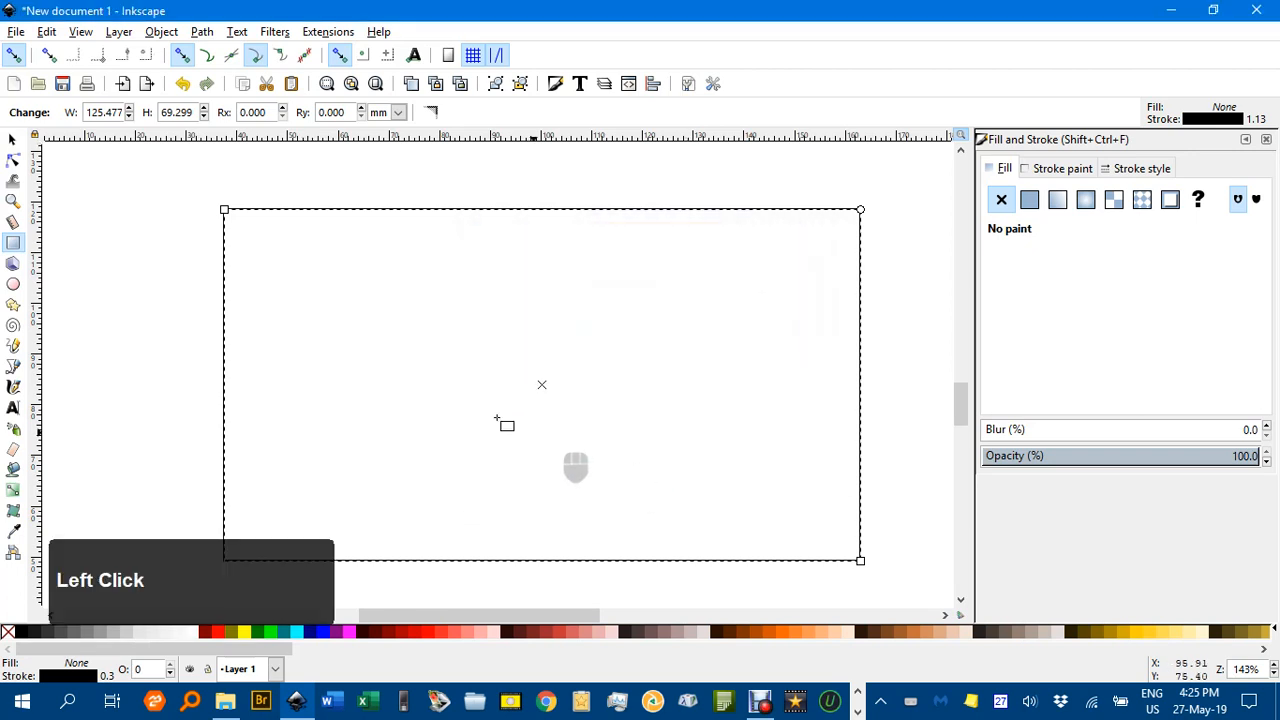
{"action": "left_click", "coordinate": [13, 140]}
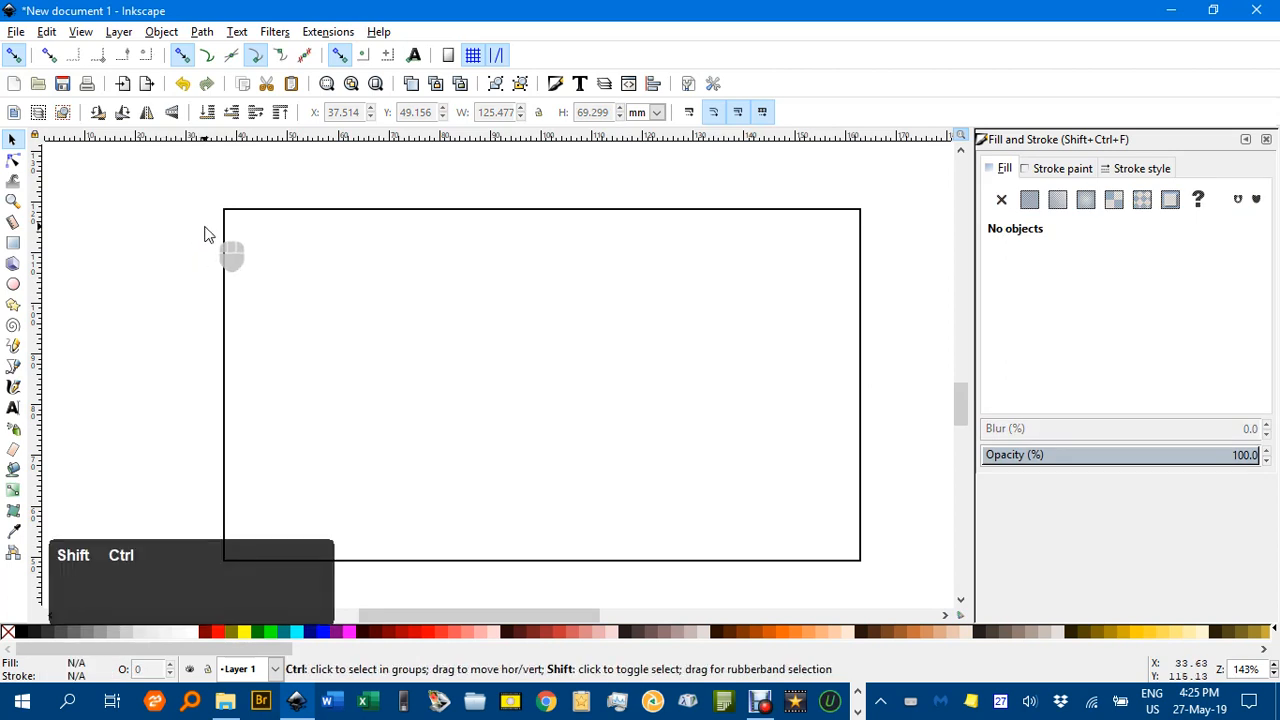
Apply the Voronoi cell fill to the large rectangle and close the extension dialog
{"action": "left_click", "coordinate": [778, 493]}
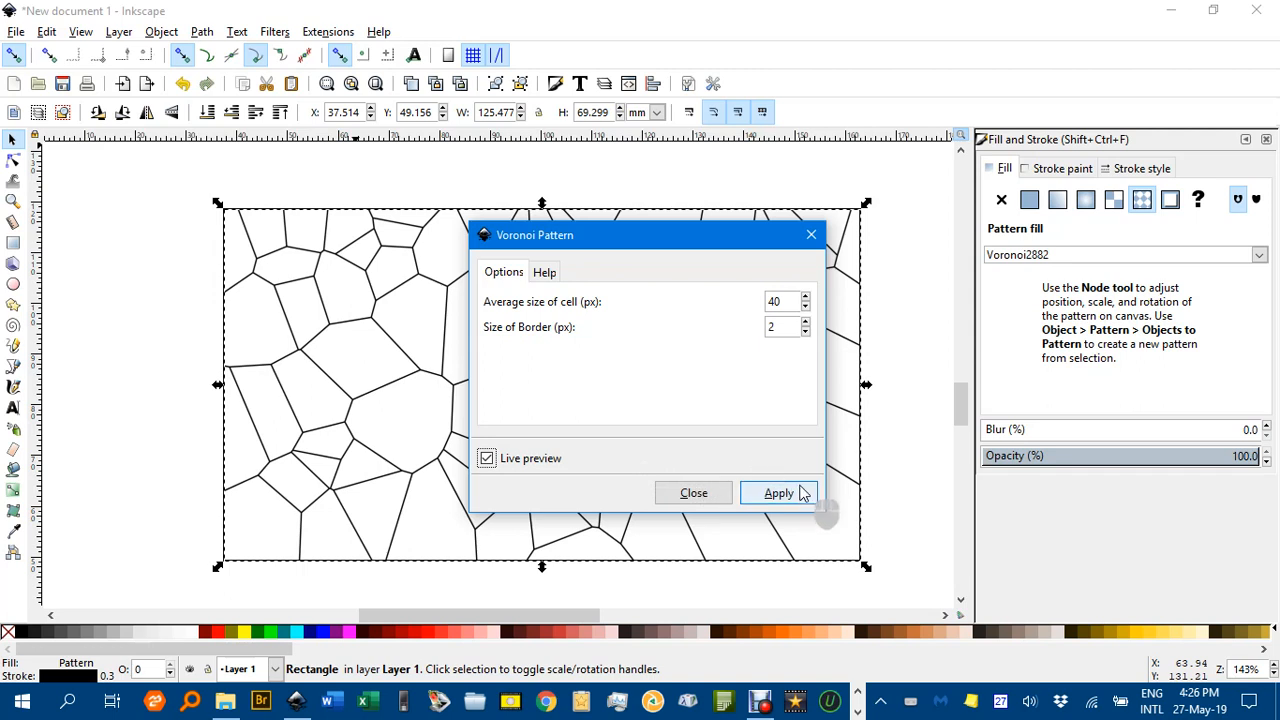
{"action": "left_click", "coordinate": [487, 458]}
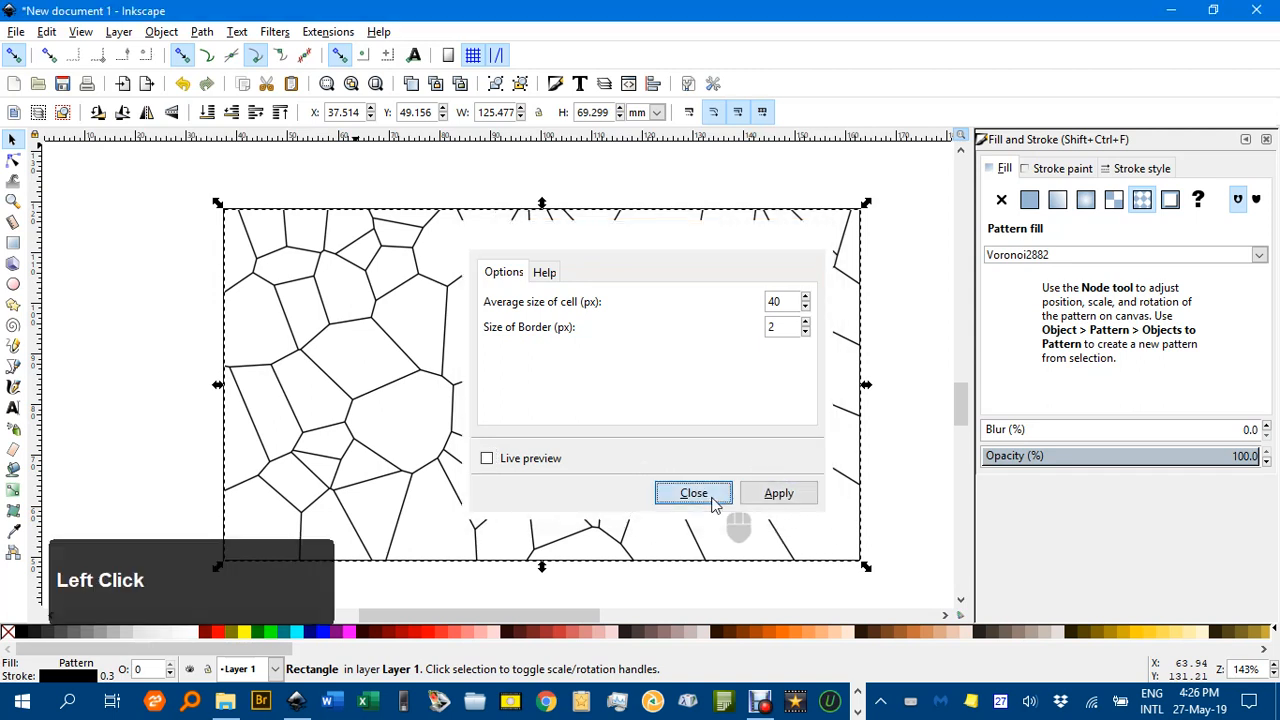
{"action": "left_click", "coordinate": [693, 492]}
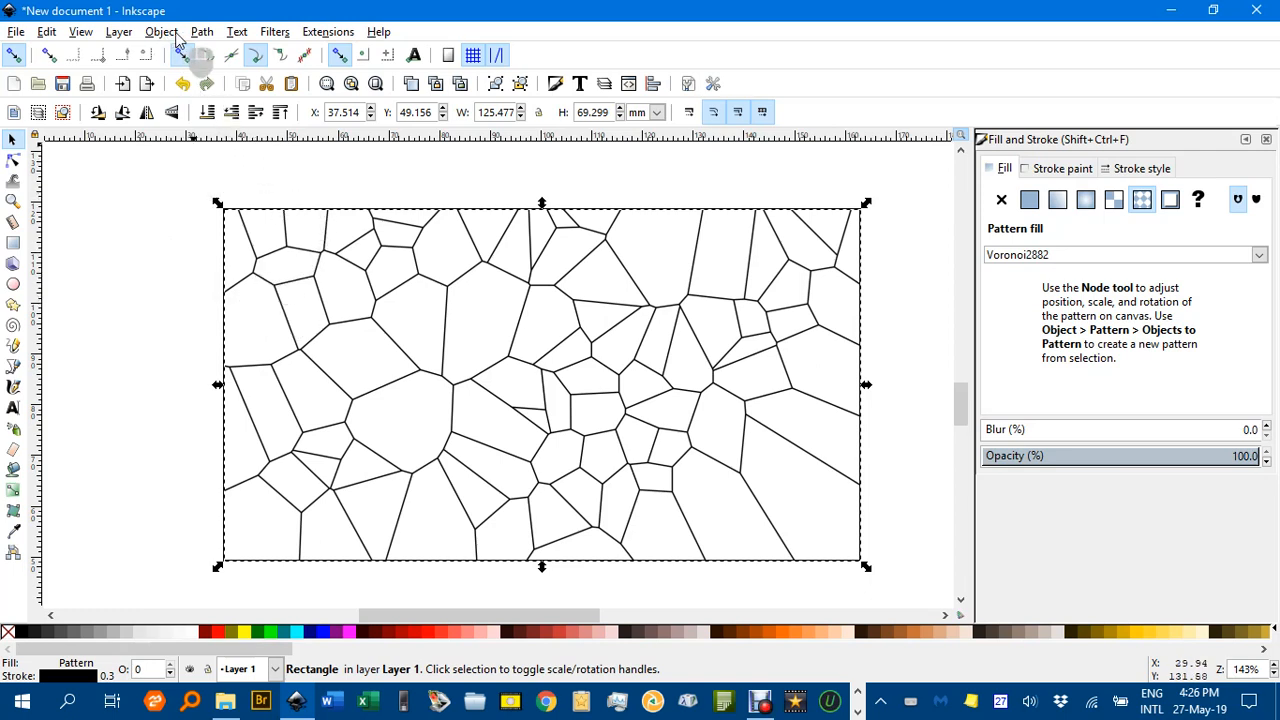
Convert the Voronoi pattern fill into an editable 412-node path
{"action": "left_click", "coordinate": [161, 31]}
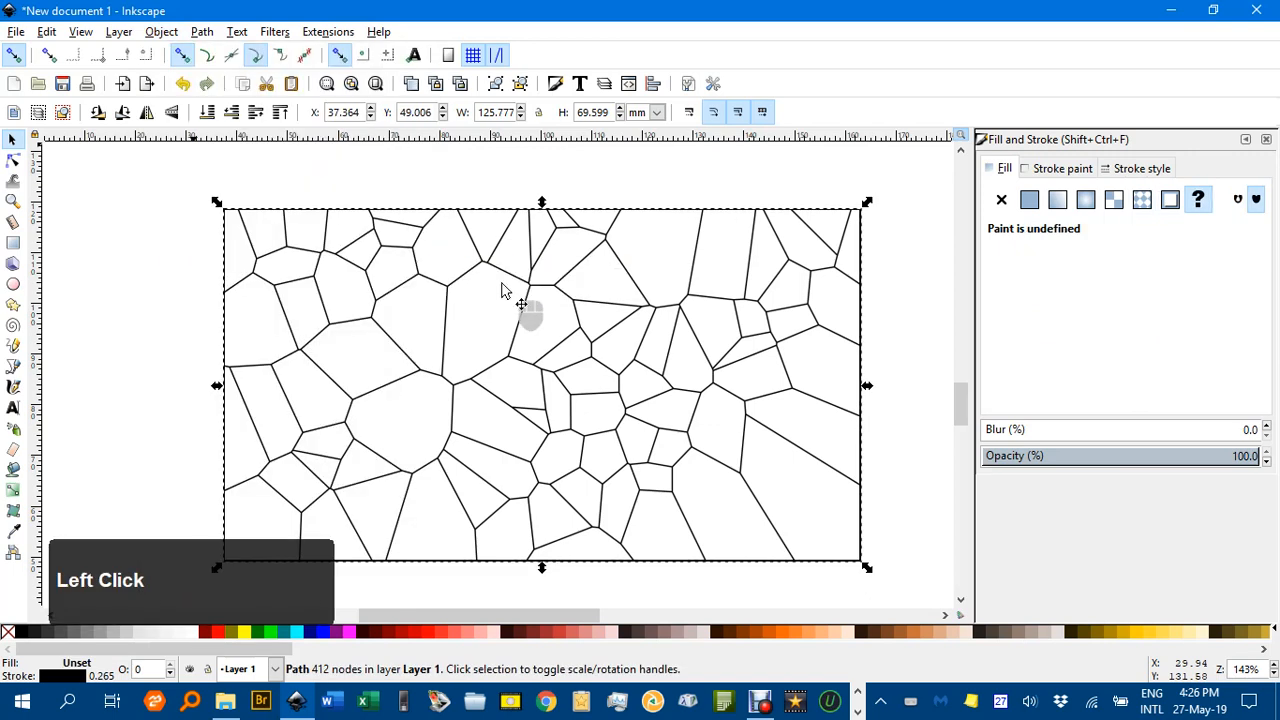
{"action": "left_click", "coordinate": [201, 31]}
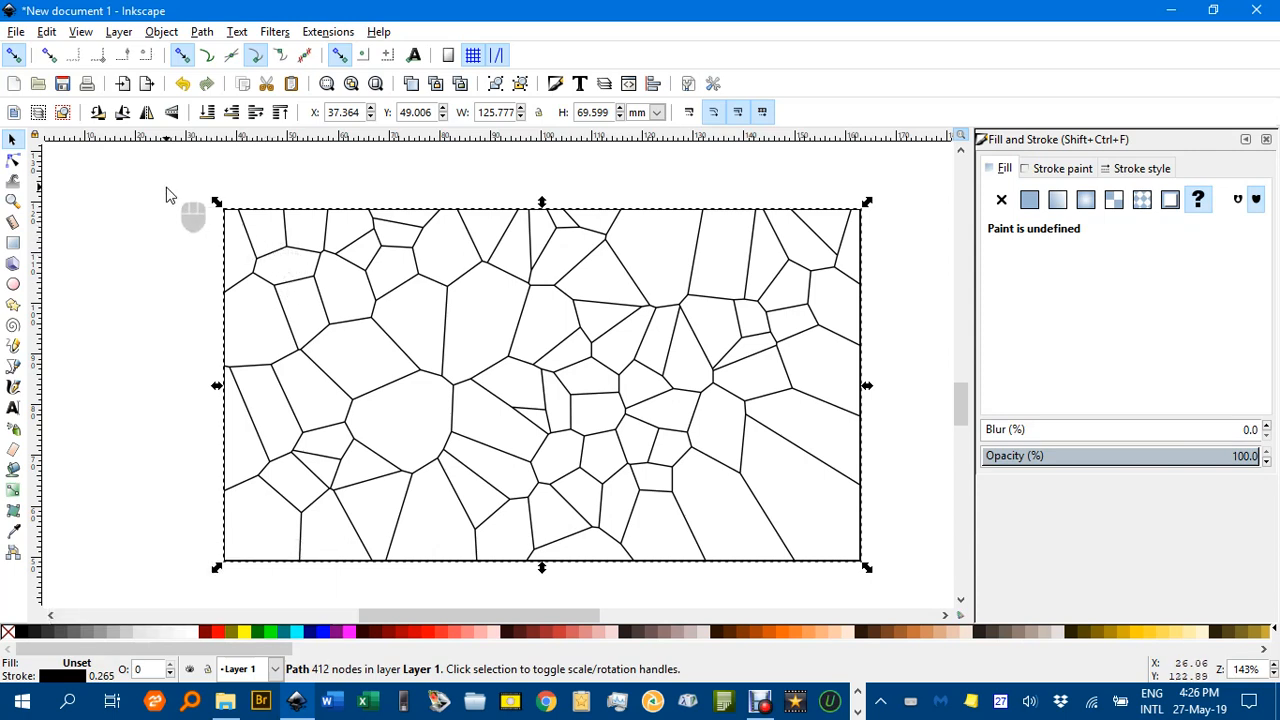
{"action": "left_click", "coordinate": [905, 495]}
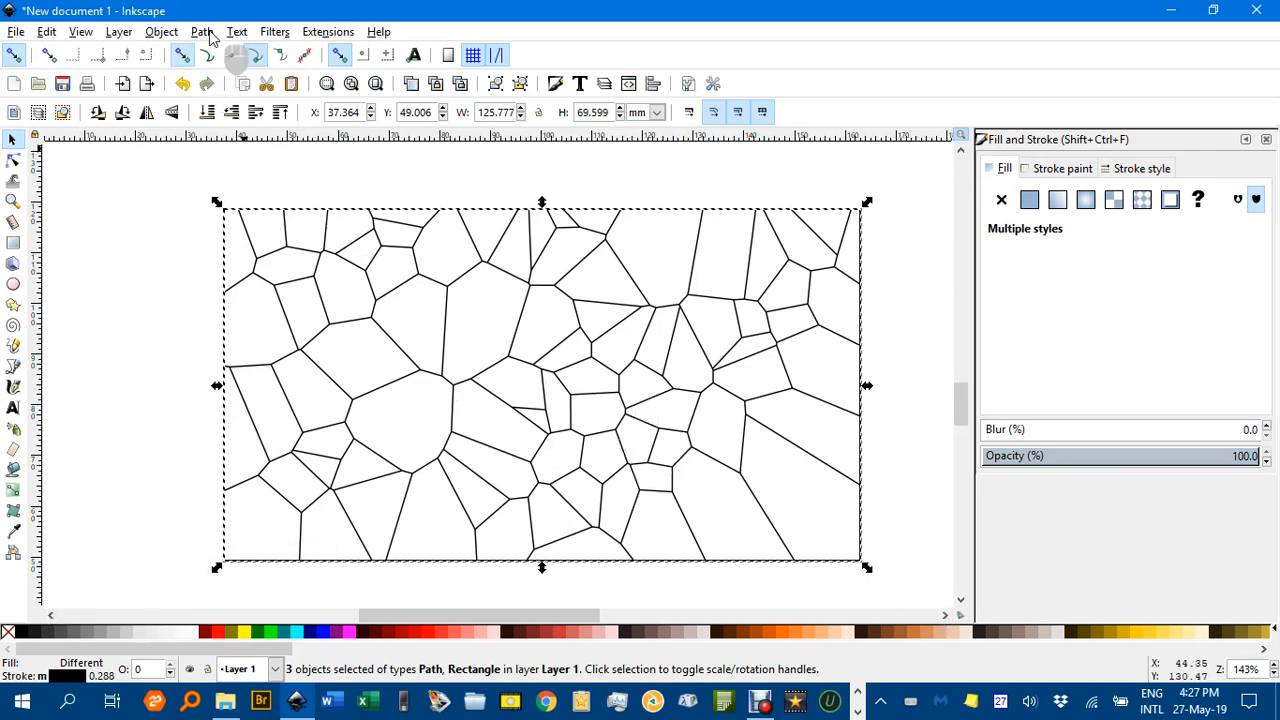
{"action": "left_click", "coordinate": [201, 31]}
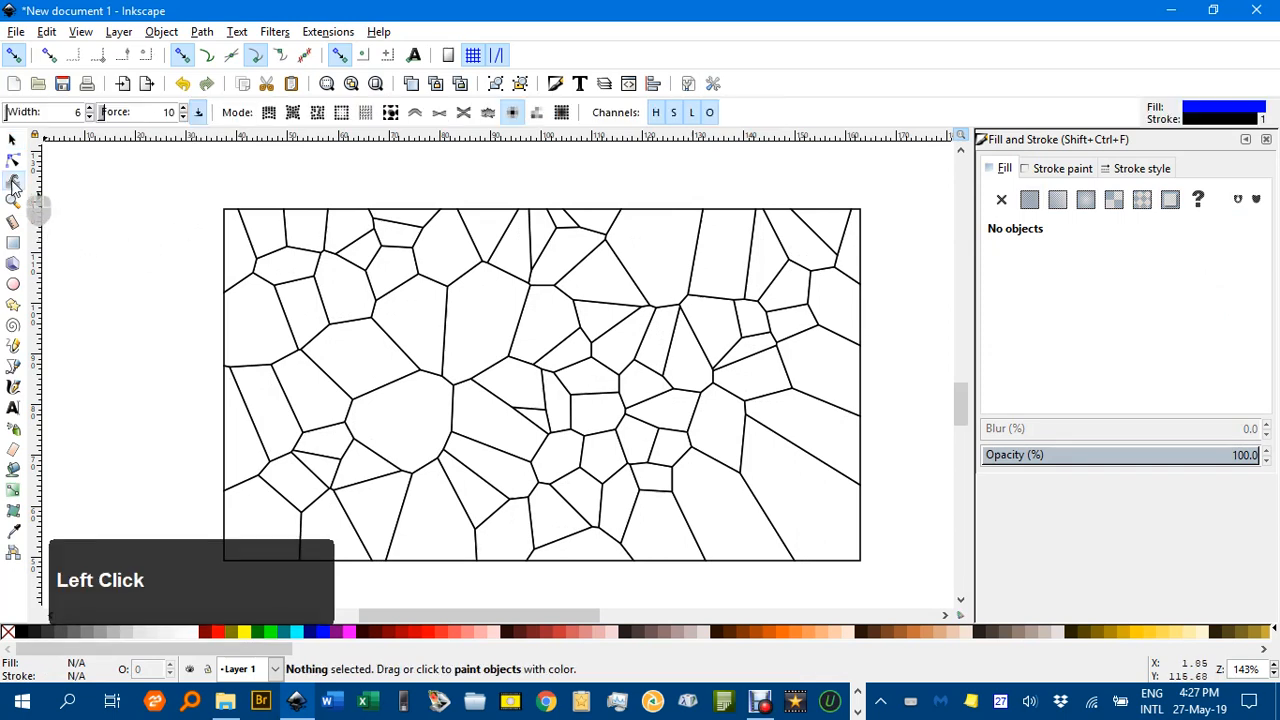
Brush blended pastel pinks, blues, purples, yellows and oranges across the Voronoi cells
{"action": "left_click", "coordinate": [14, 139]}
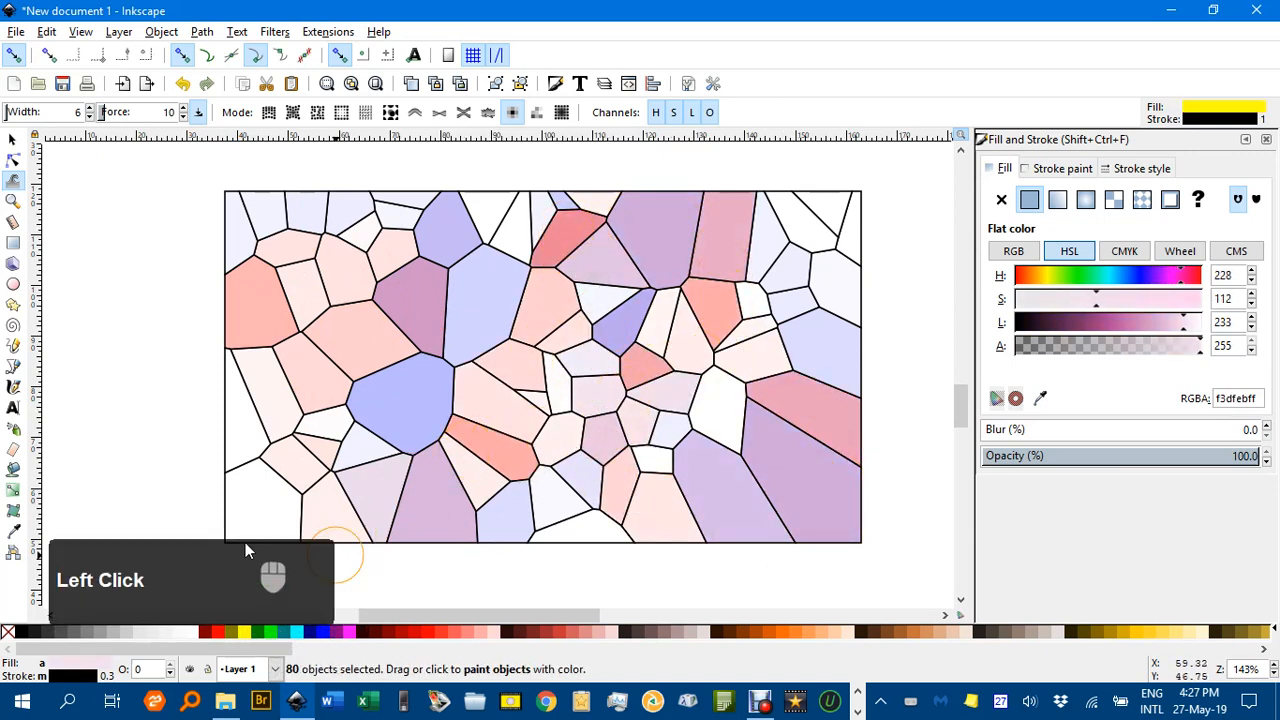
{"action": "left_click_drag", "start_coordinate": [340, 545], "coordinate": [560, 240]}
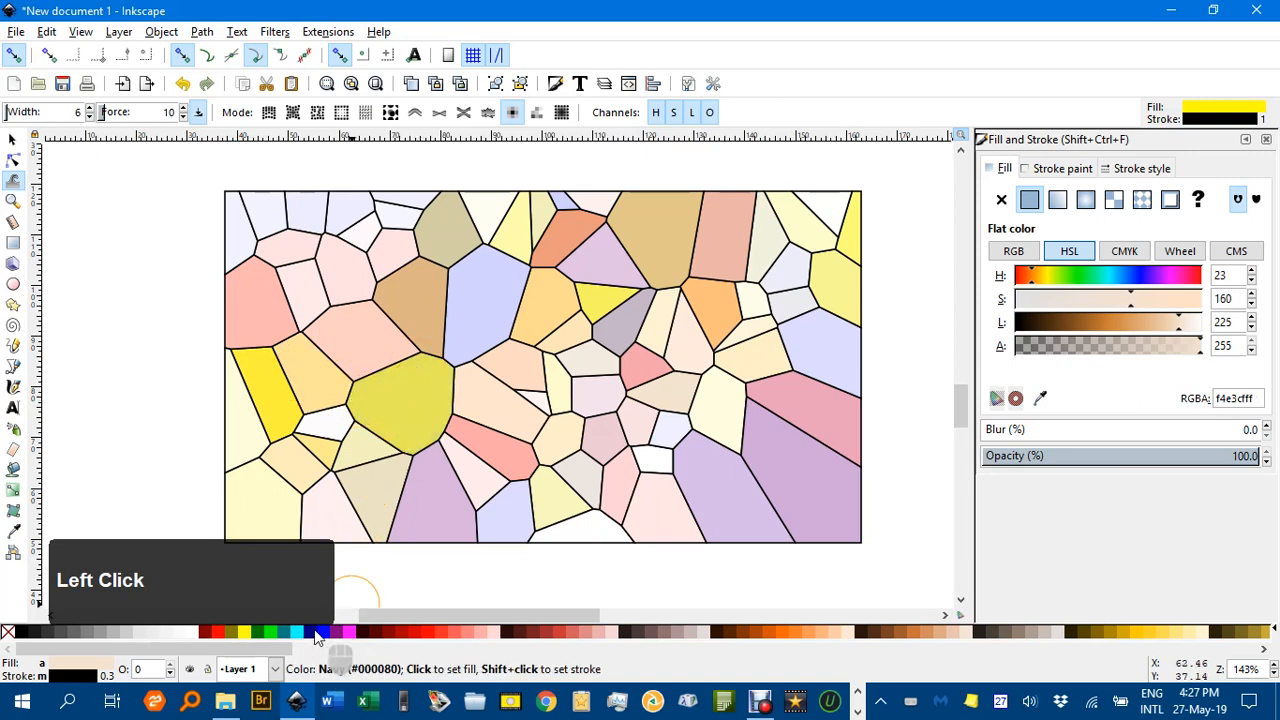
Brush green tints into the left, upper, right and central cells
{"action": "left_click", "coordinate": [283, 631]}
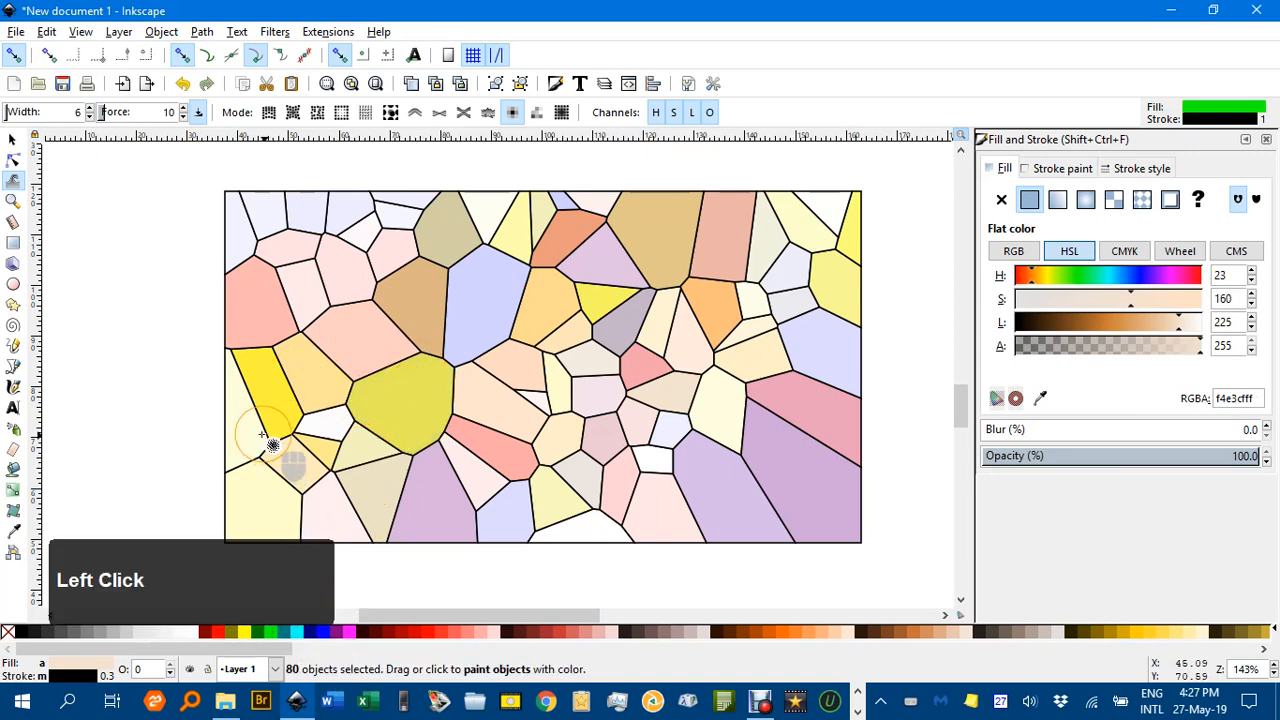
{"action": "left_click_drag", "start_coordinate": [275, 445], "coordinate": [665, 260]}
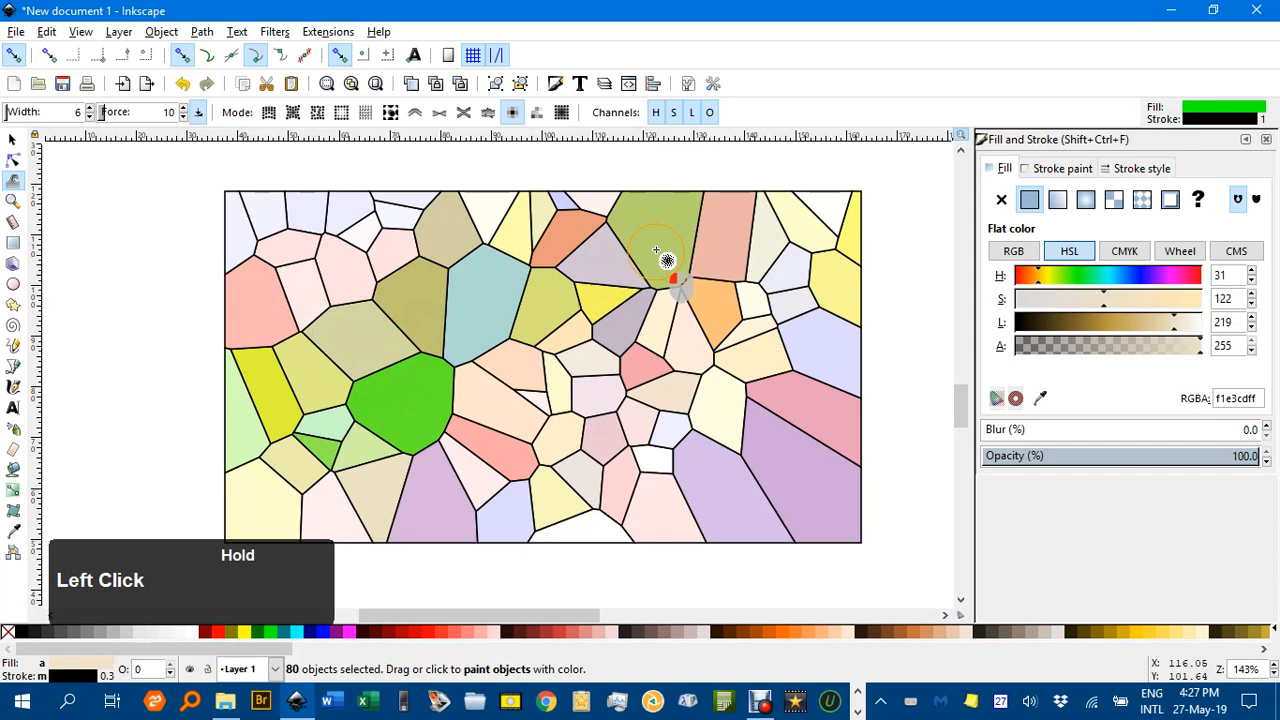
{"action": "left_click_drag", "start_coordinate": [655, 260], "coordinate": [805, 300]}
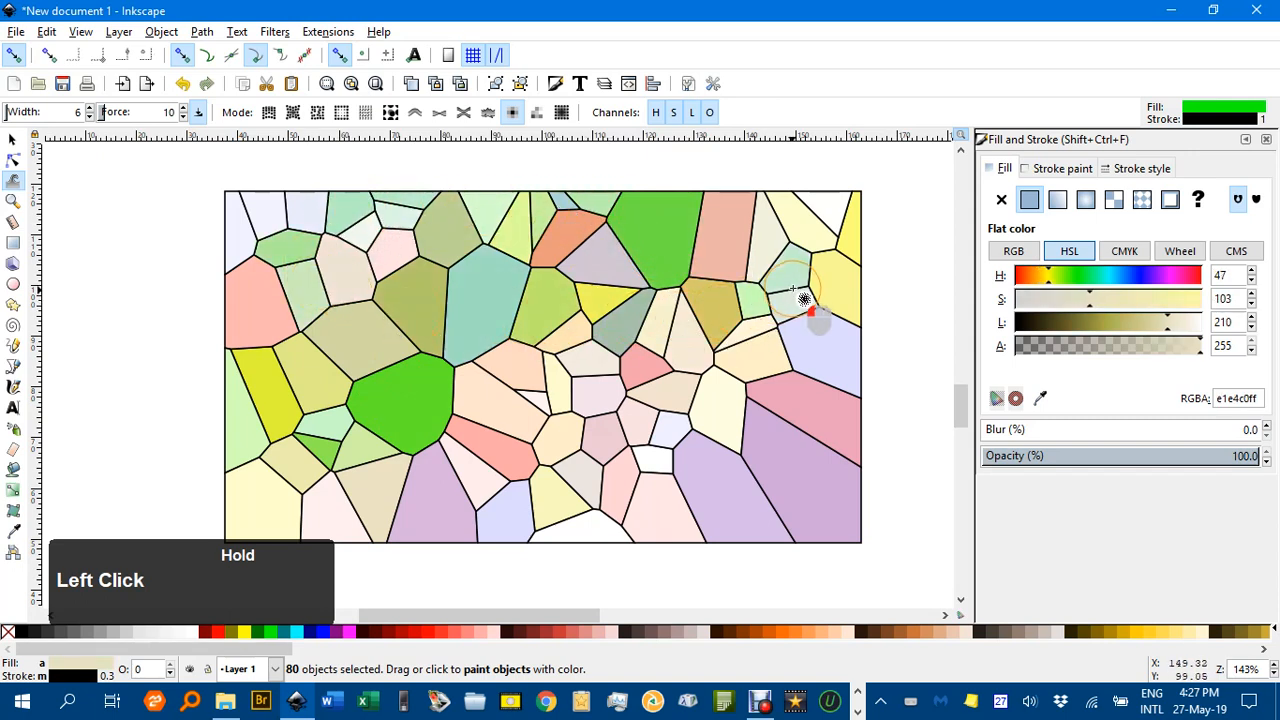
{"action": "left_click_drag", "start_coordinate": [810, 320], "coordinate": [770, 305]}
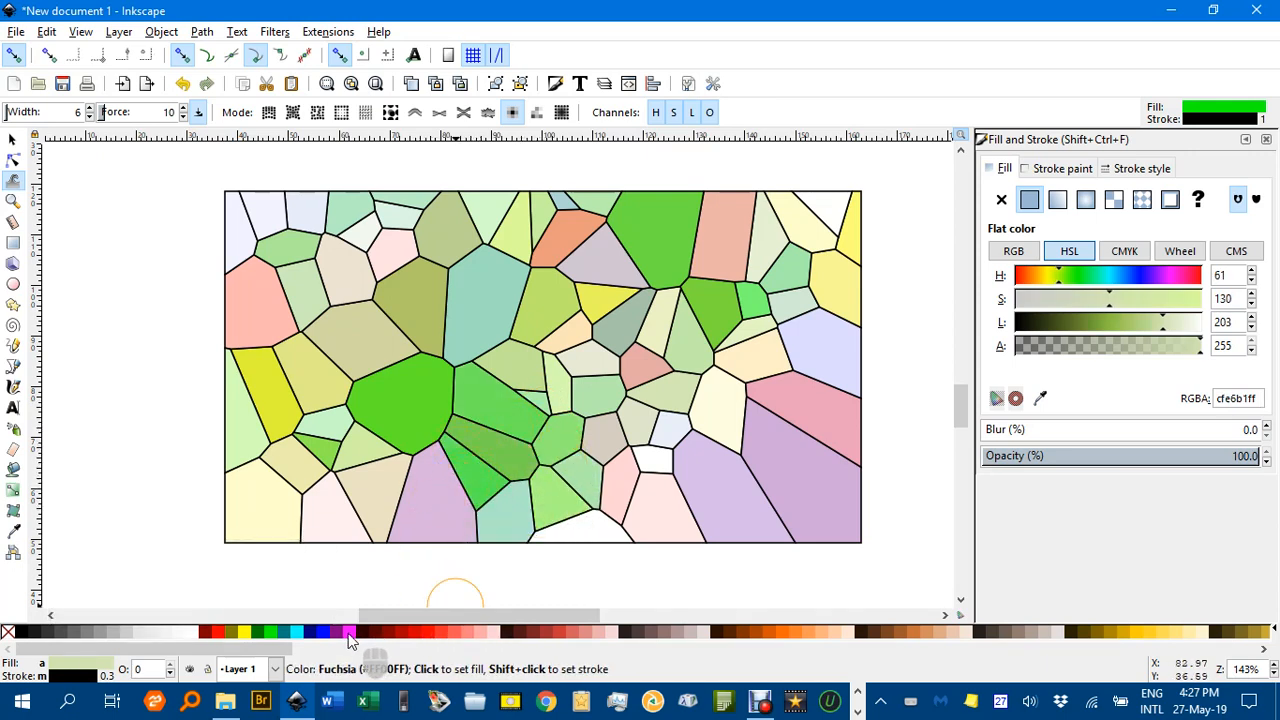
Blend fuchsia, red and blue tints into the cells, then deselect all cells
{"action": "left_click", "coordinate": [770, 320]}
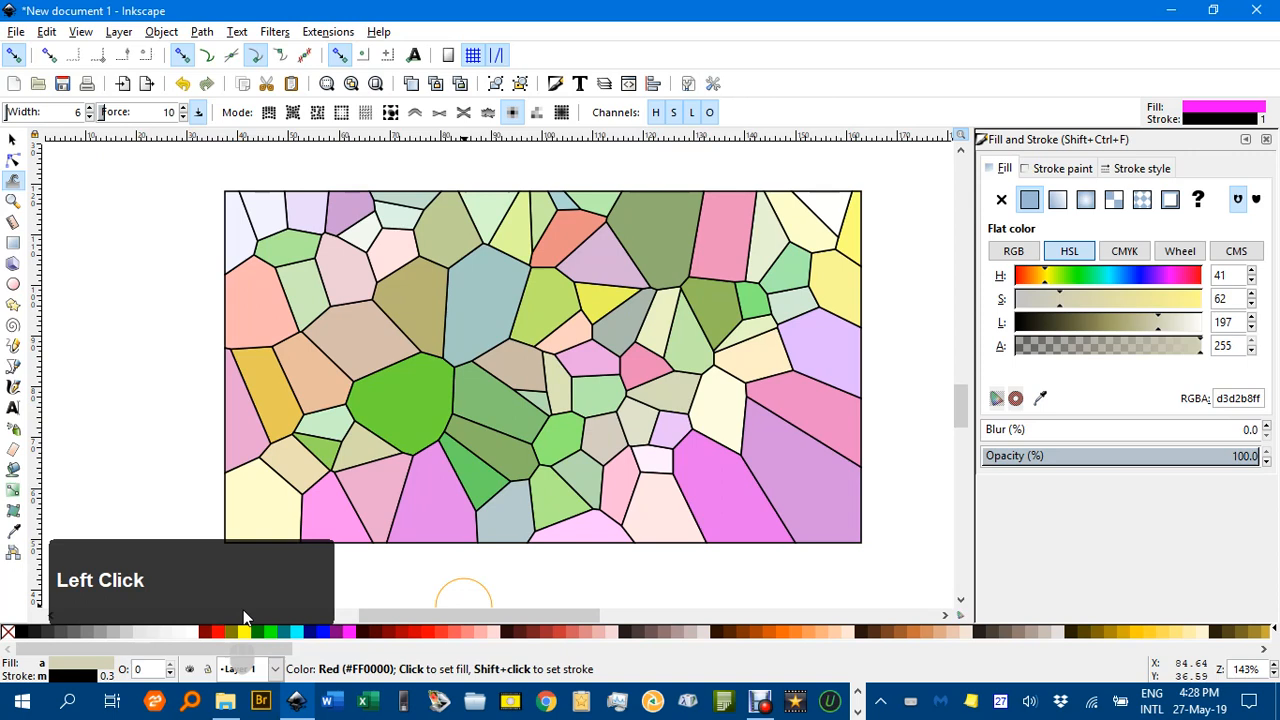
{"action": "left_click", "coordinate": [425, 335]}
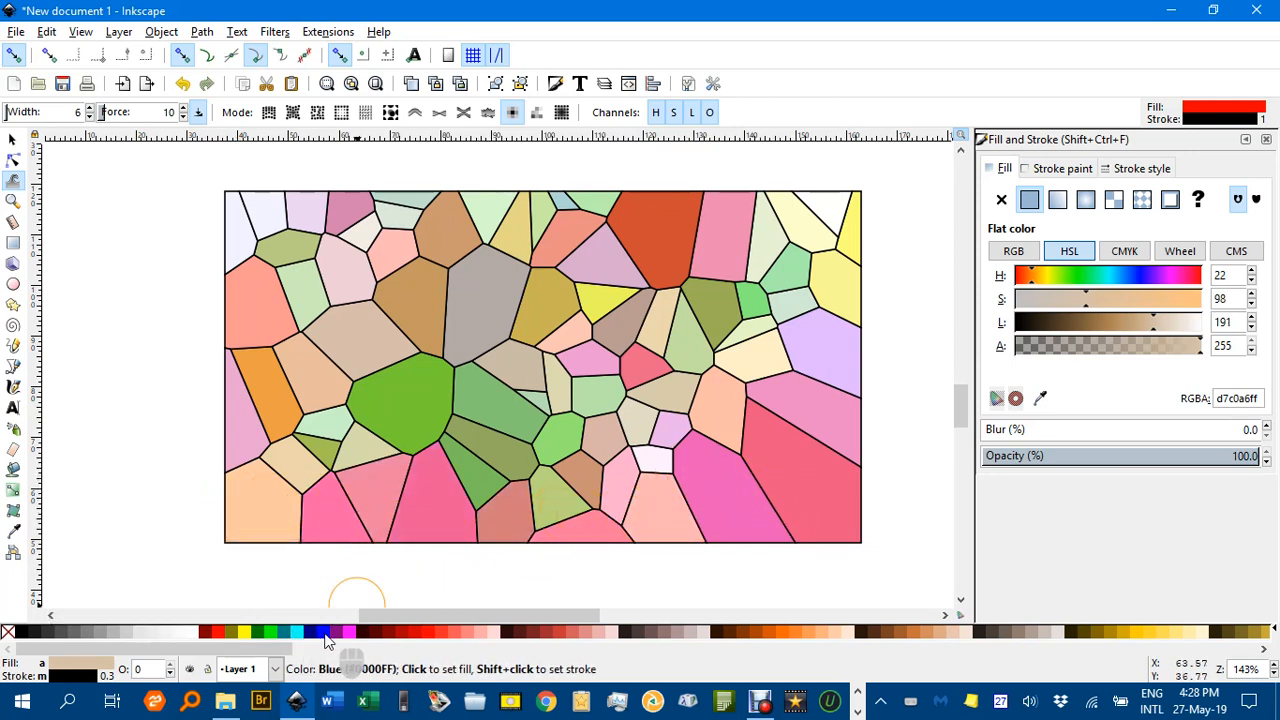
{"action": "left_click", "coordinate": [540, 460]}
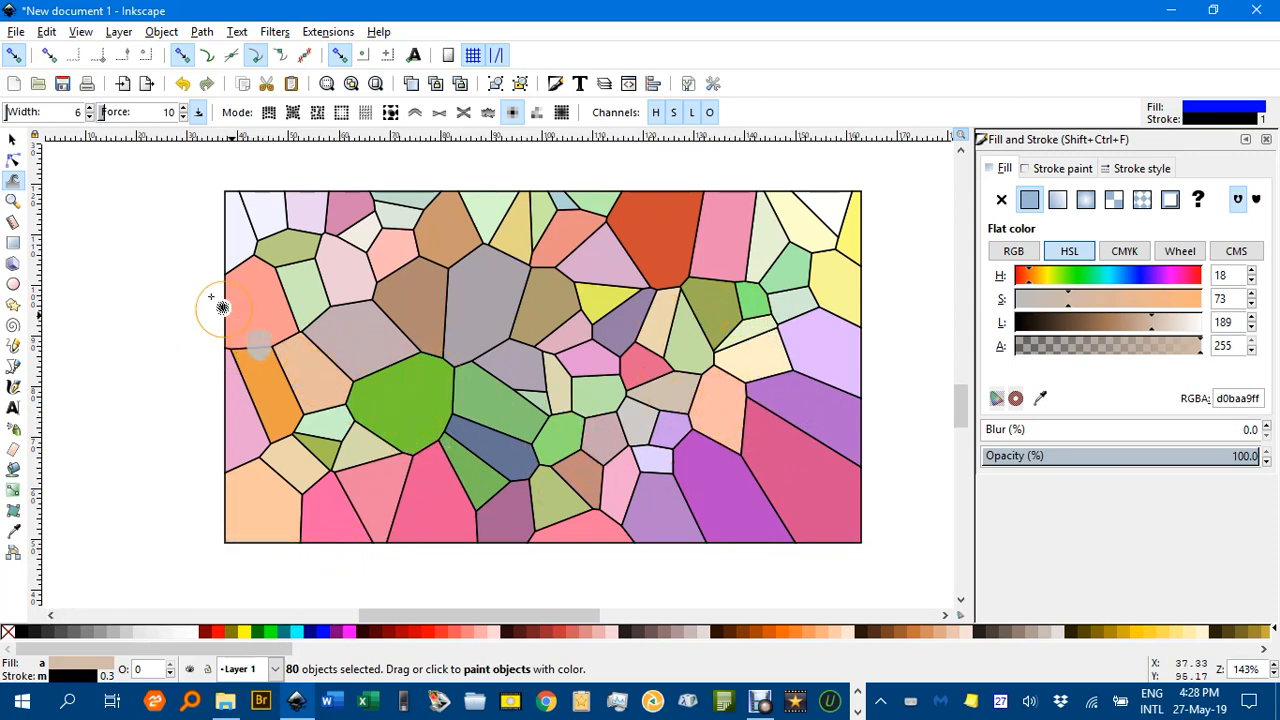
{"action": "left_click", "coordinate": [13, 140]}
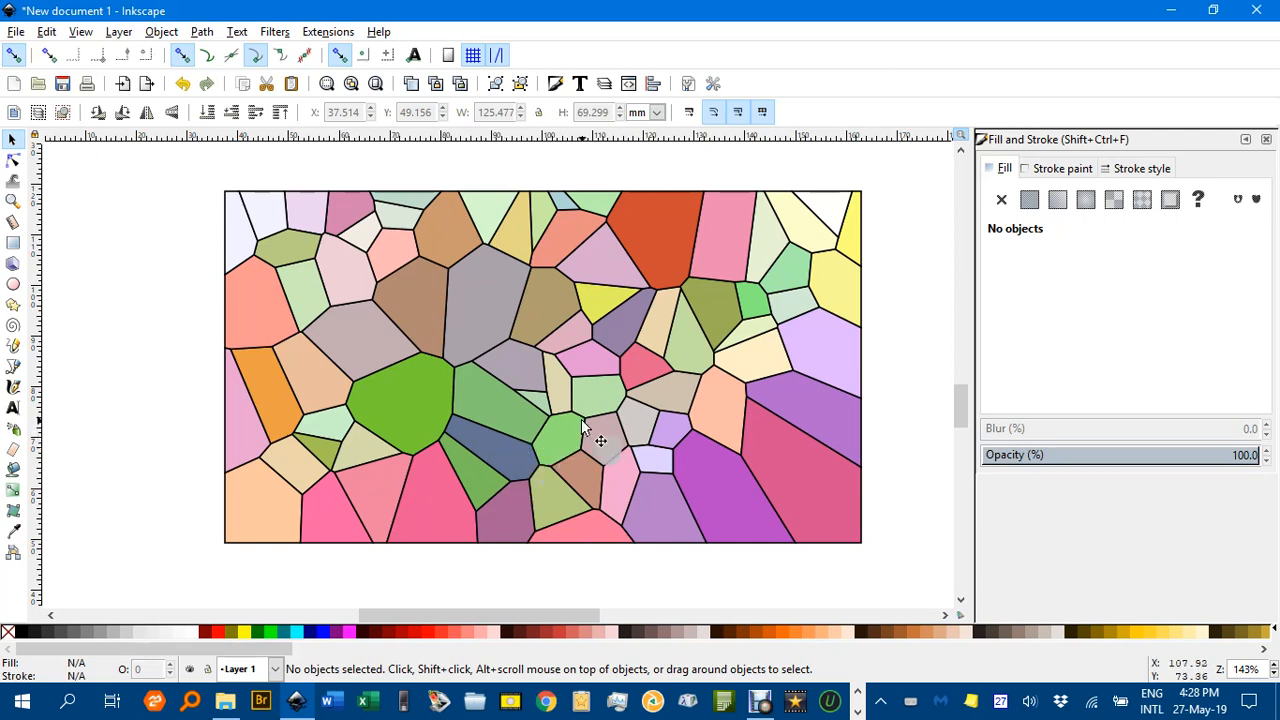
{"action": "mouse_move", "coordinate": [705, 445]}
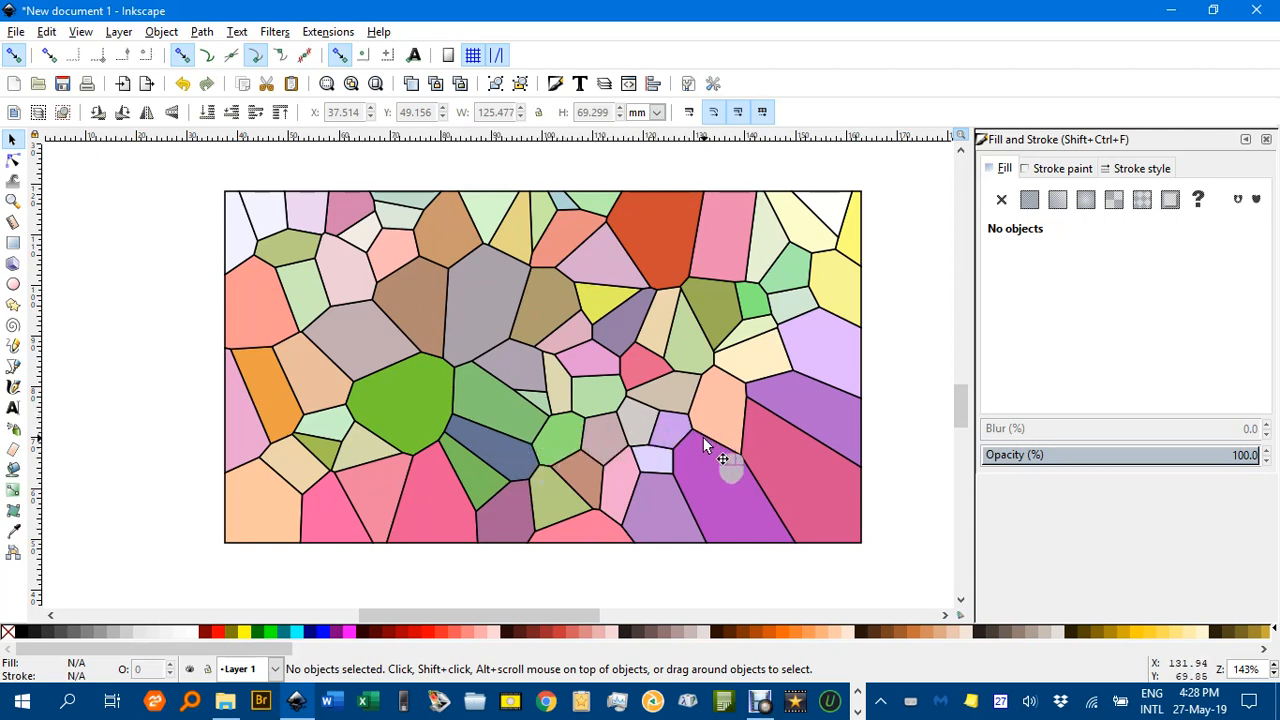